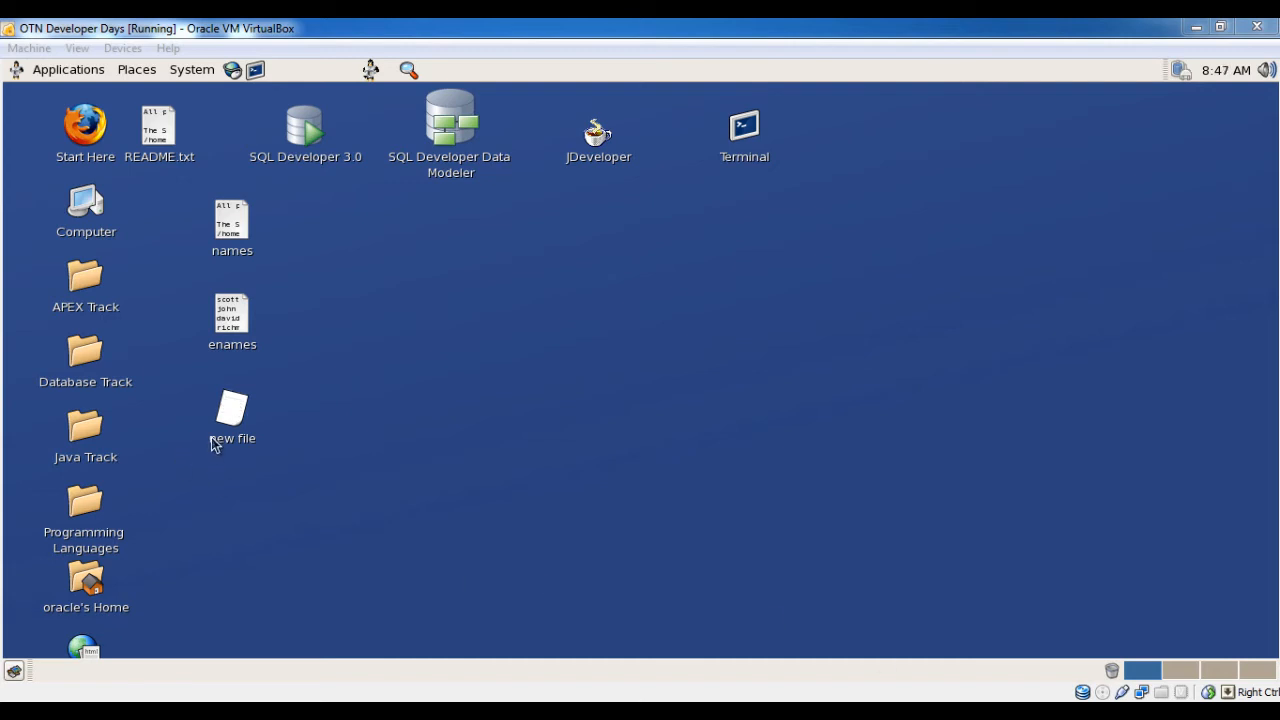
# Step: Open the empty 'new file' from the Desktop in gedit for editing
pyautogui.rightClick(232, 412)
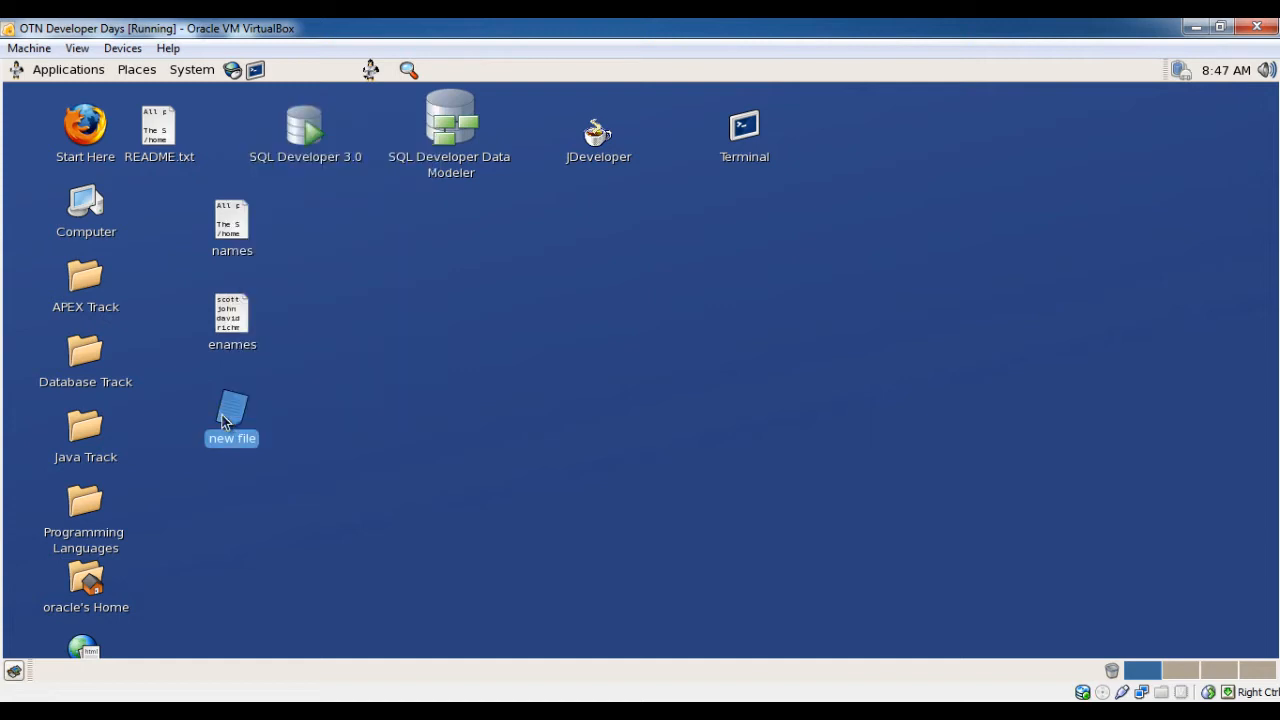
pyautogui.doubleClick(232, 414)
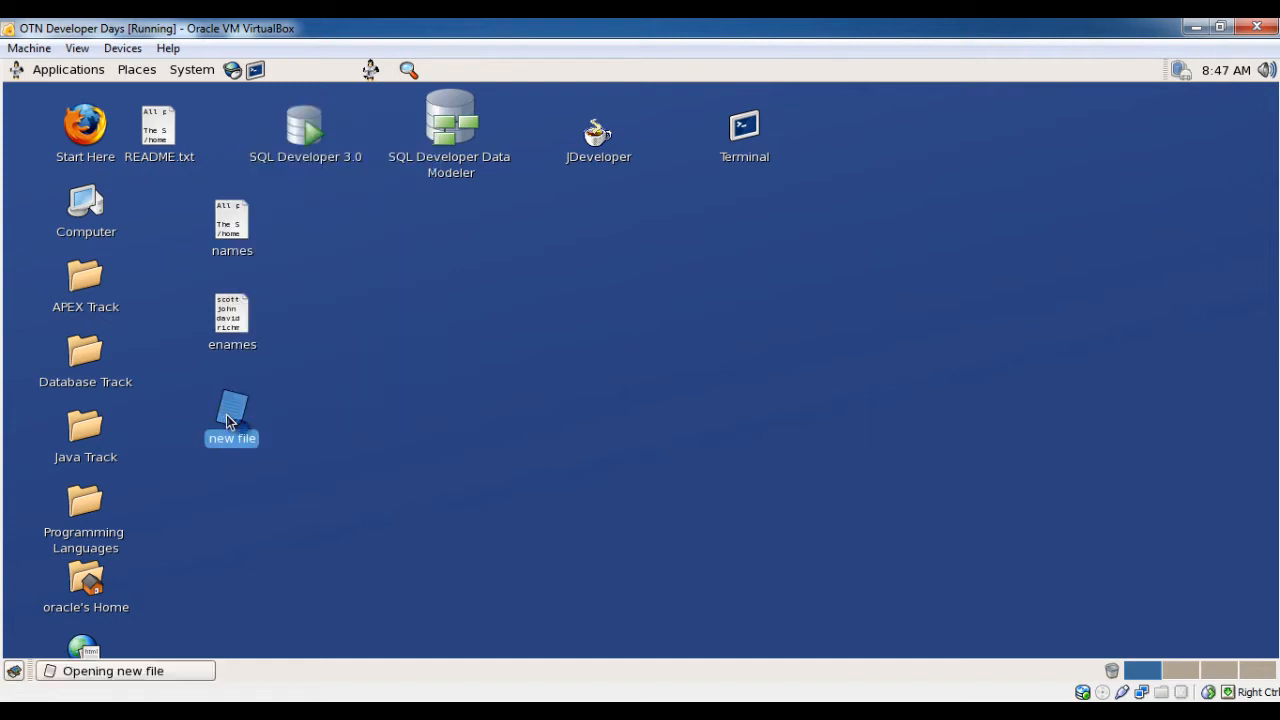
pyautogui.doubleClick(232, 412)
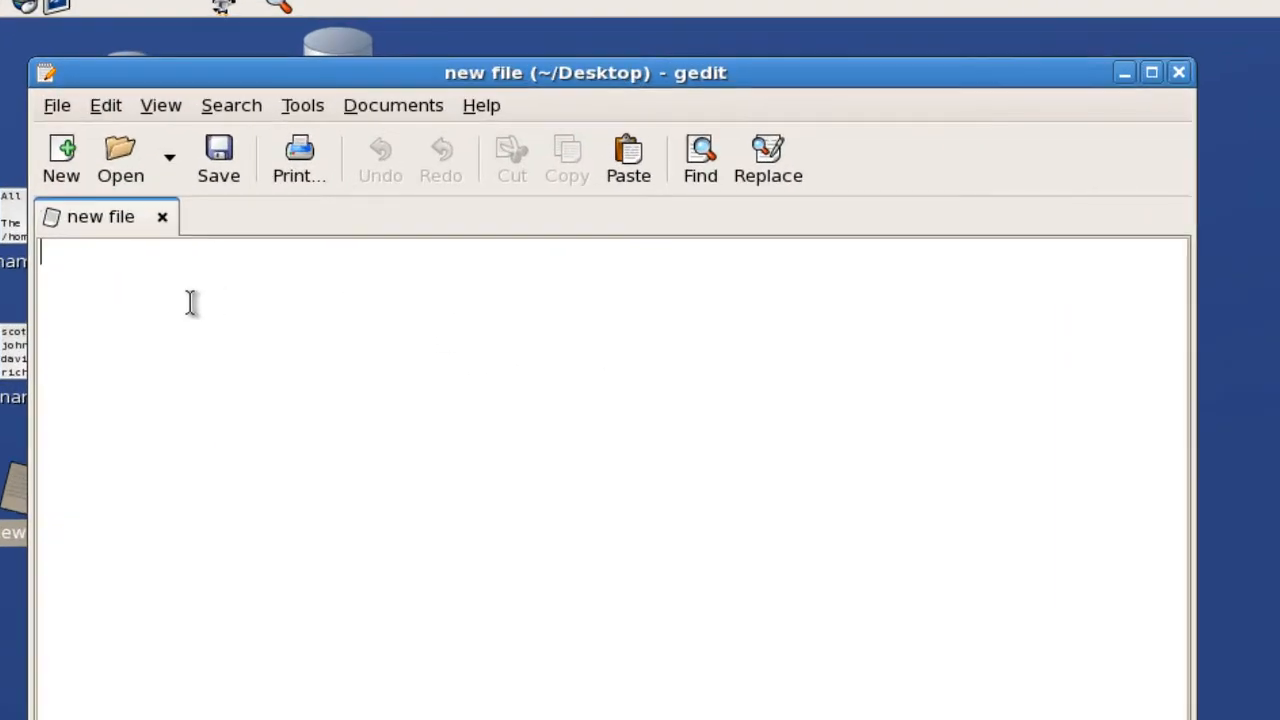
# Step: Write the heading 'filters' and the line 'pgm/cmd that will have input and output' in the note
pyautogui.write('filter')
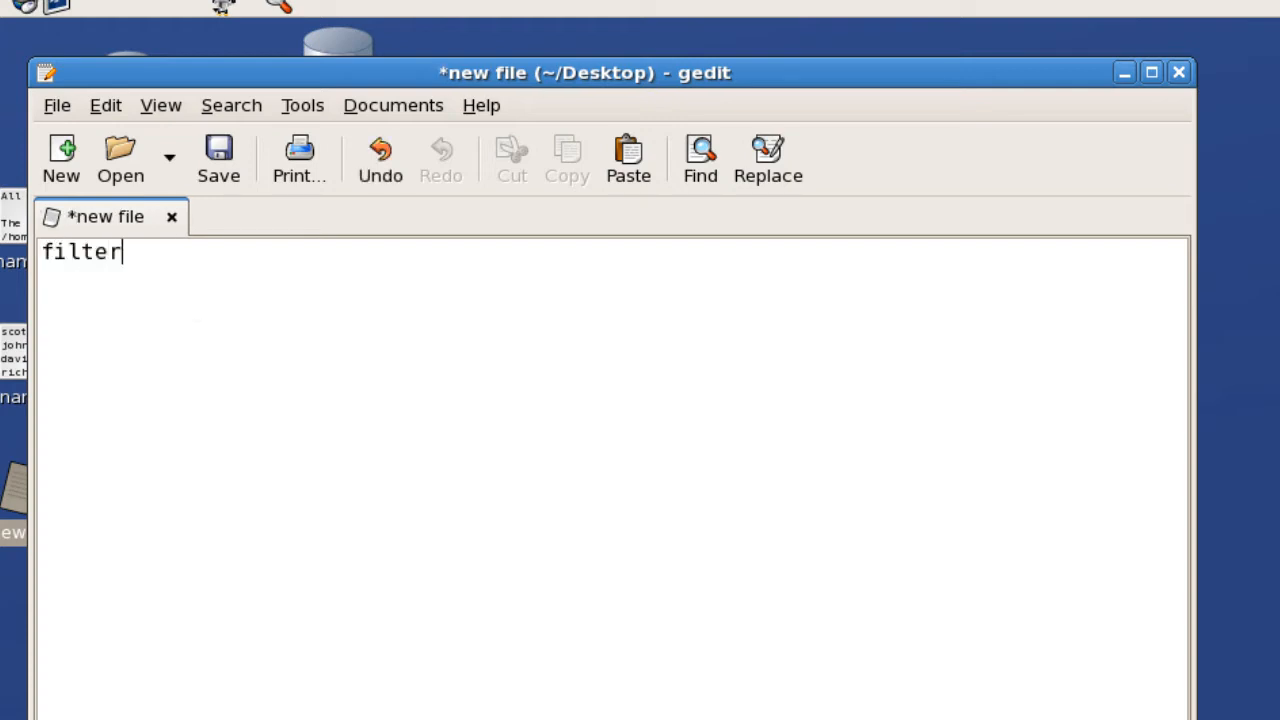
pyautogui.write('s')
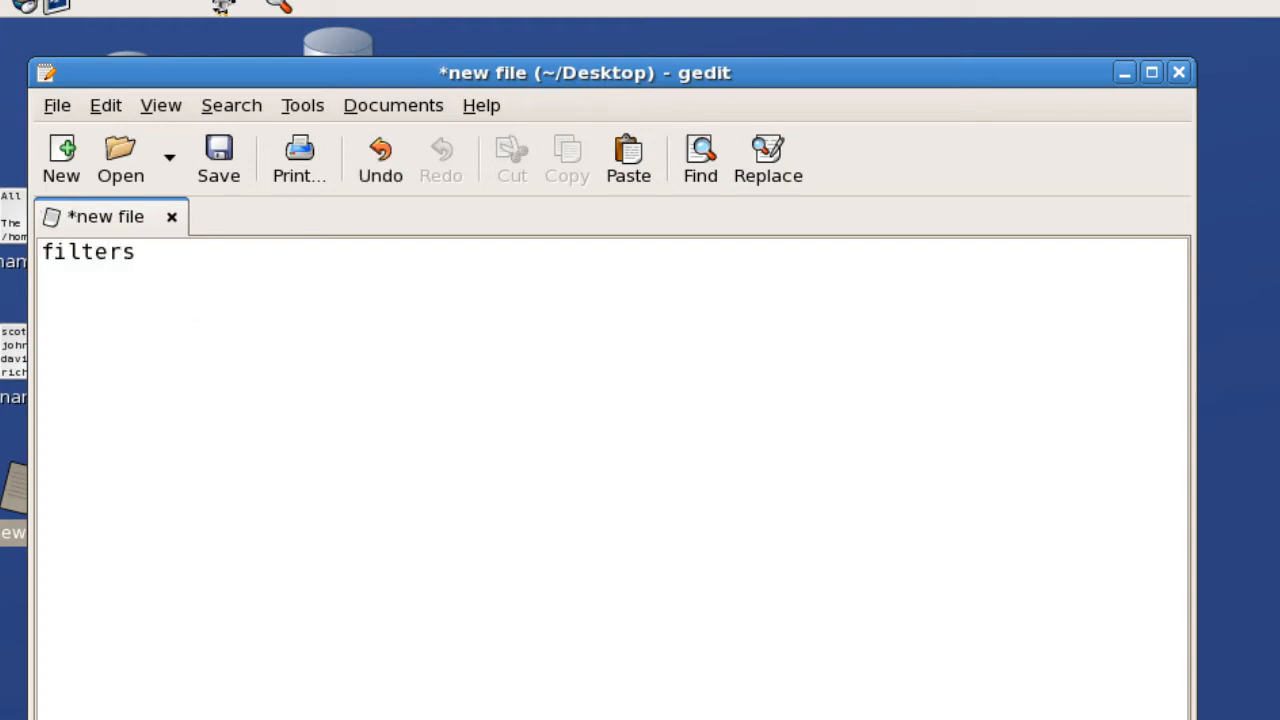
pyautogui.write('pgm/')
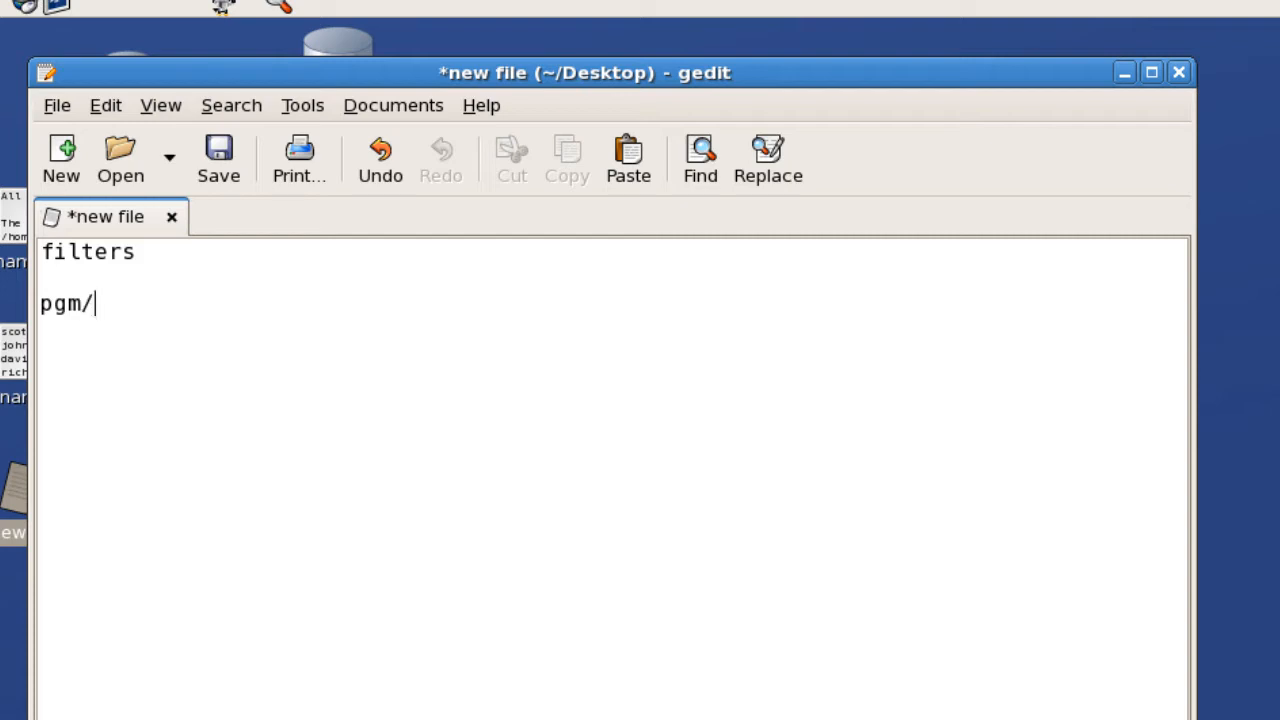
pyautogui.write('cmd tah')
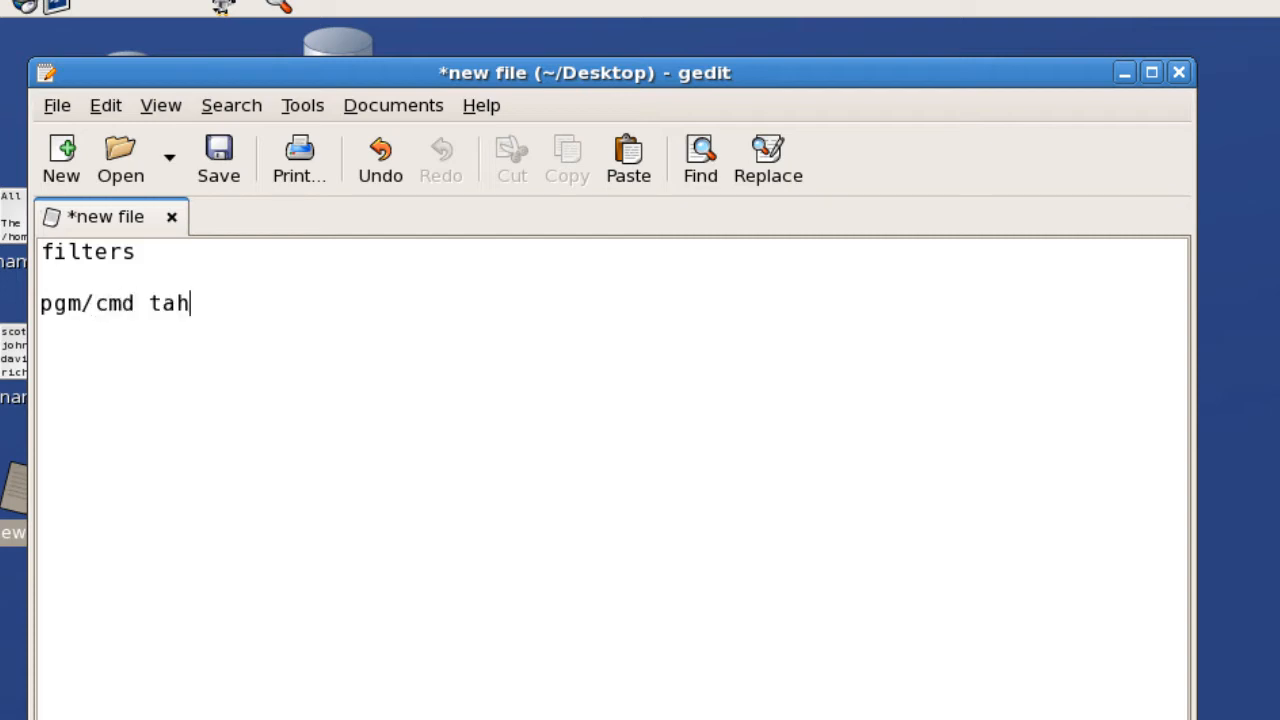
pyautogui.write('that')
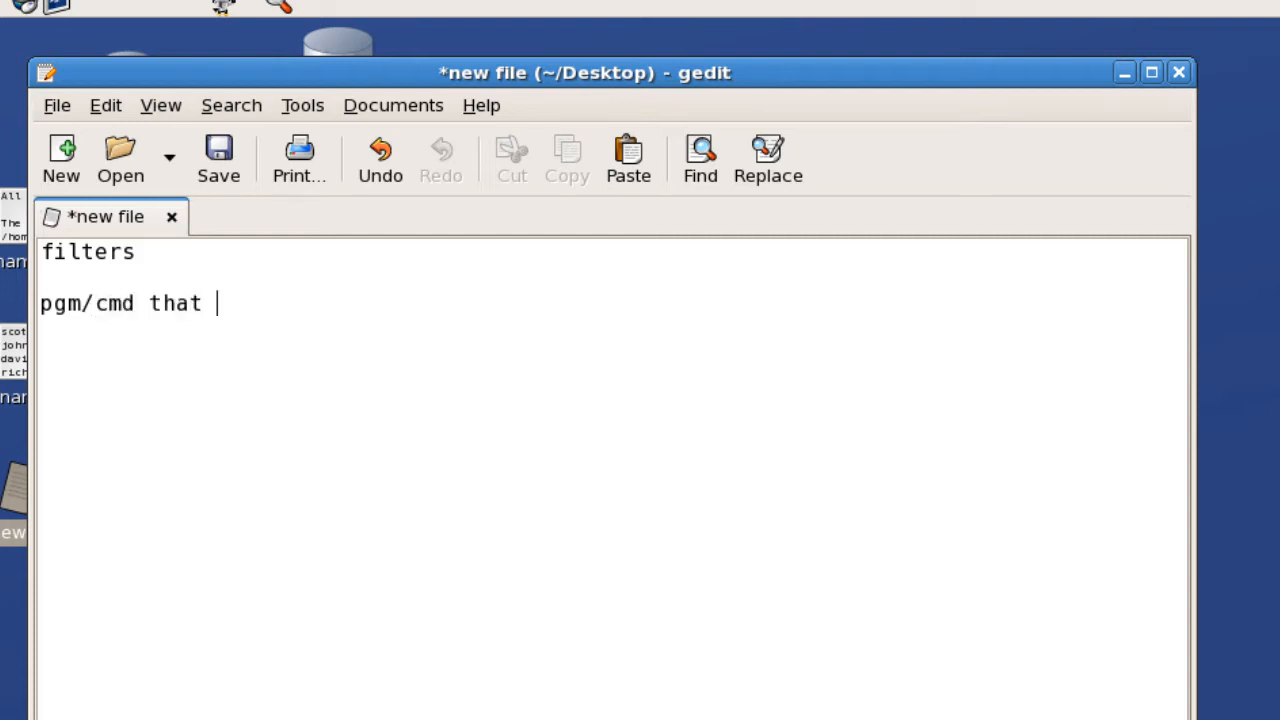
pyautogui.write('will hav')
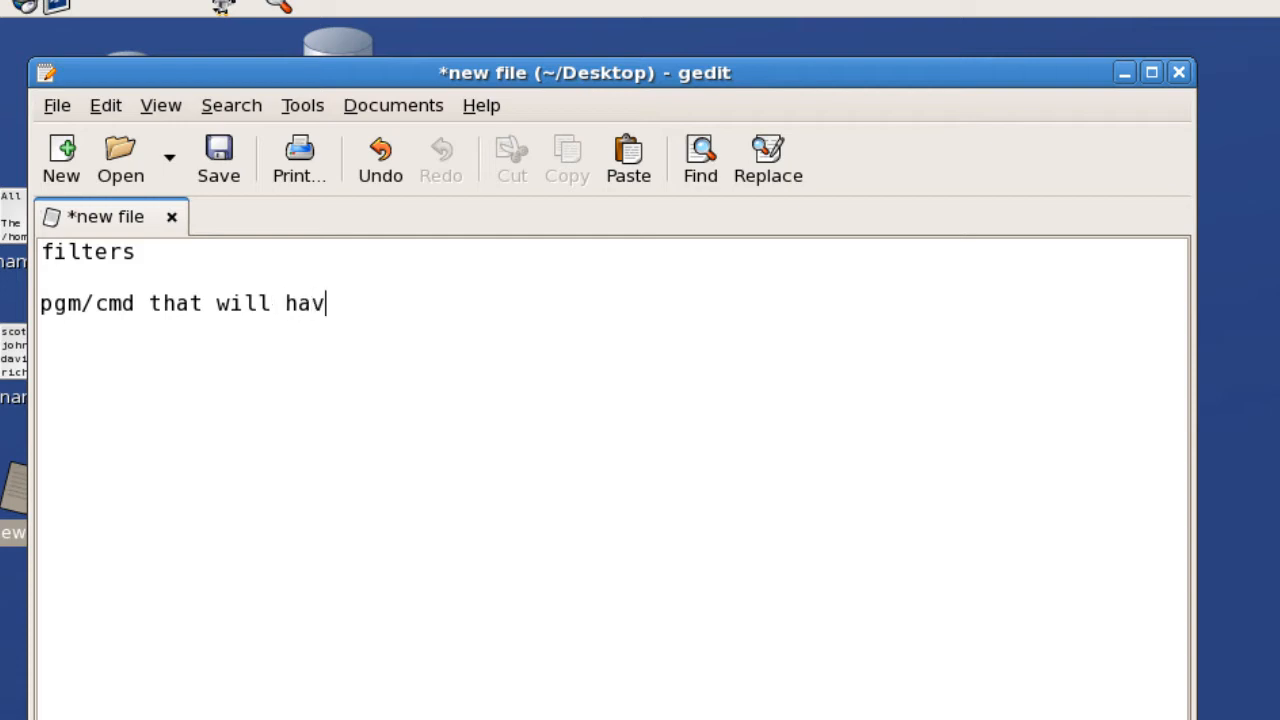
pyautogui.write('e input and')
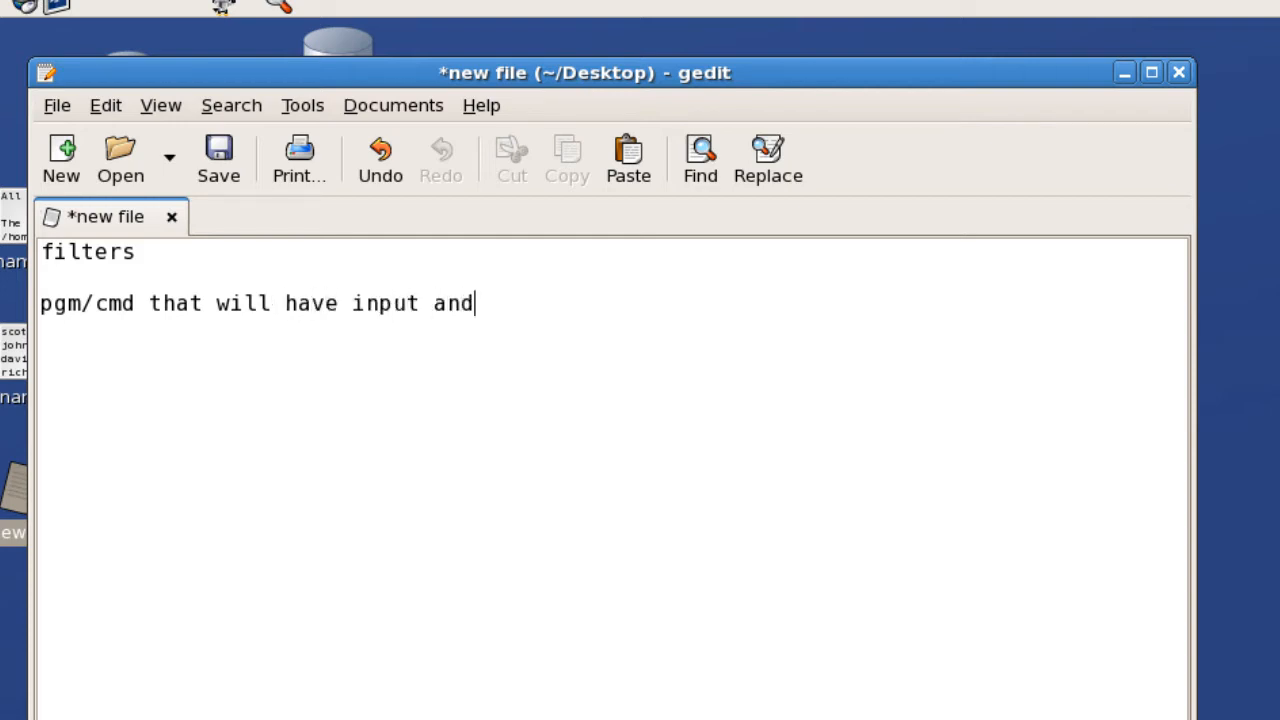
pyautogui.write('output')
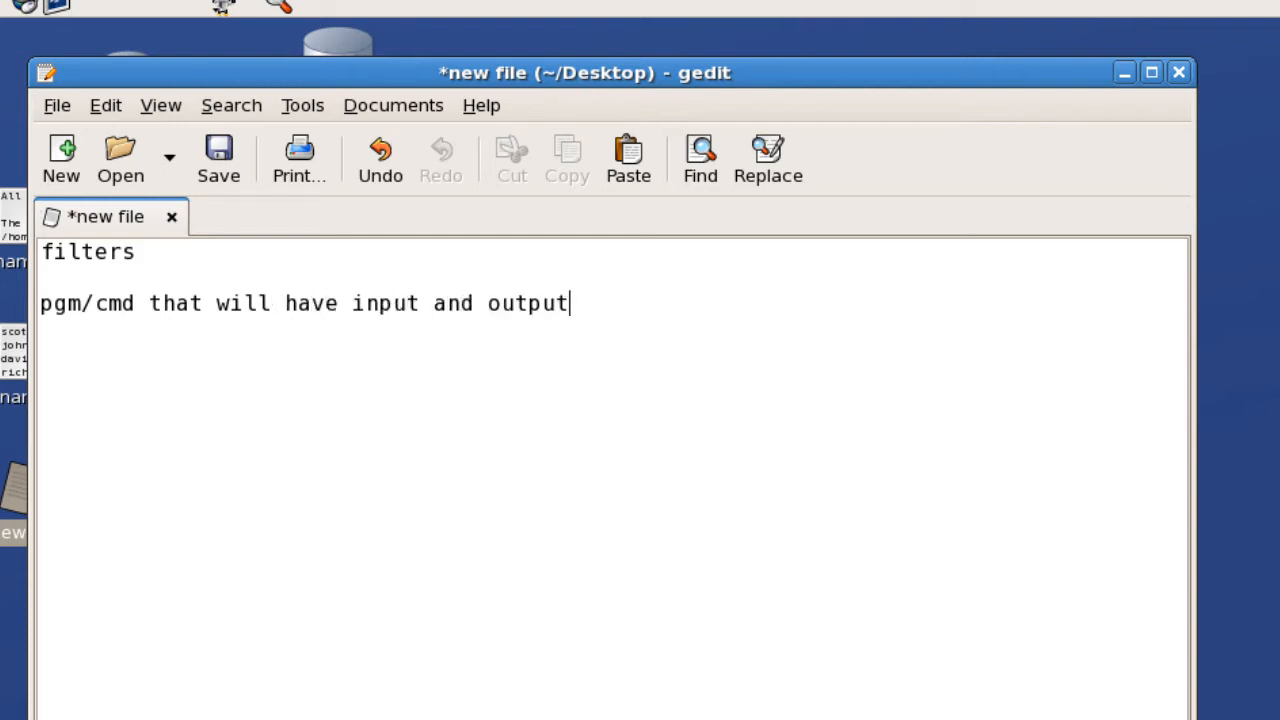
pyautogui.press('Return')
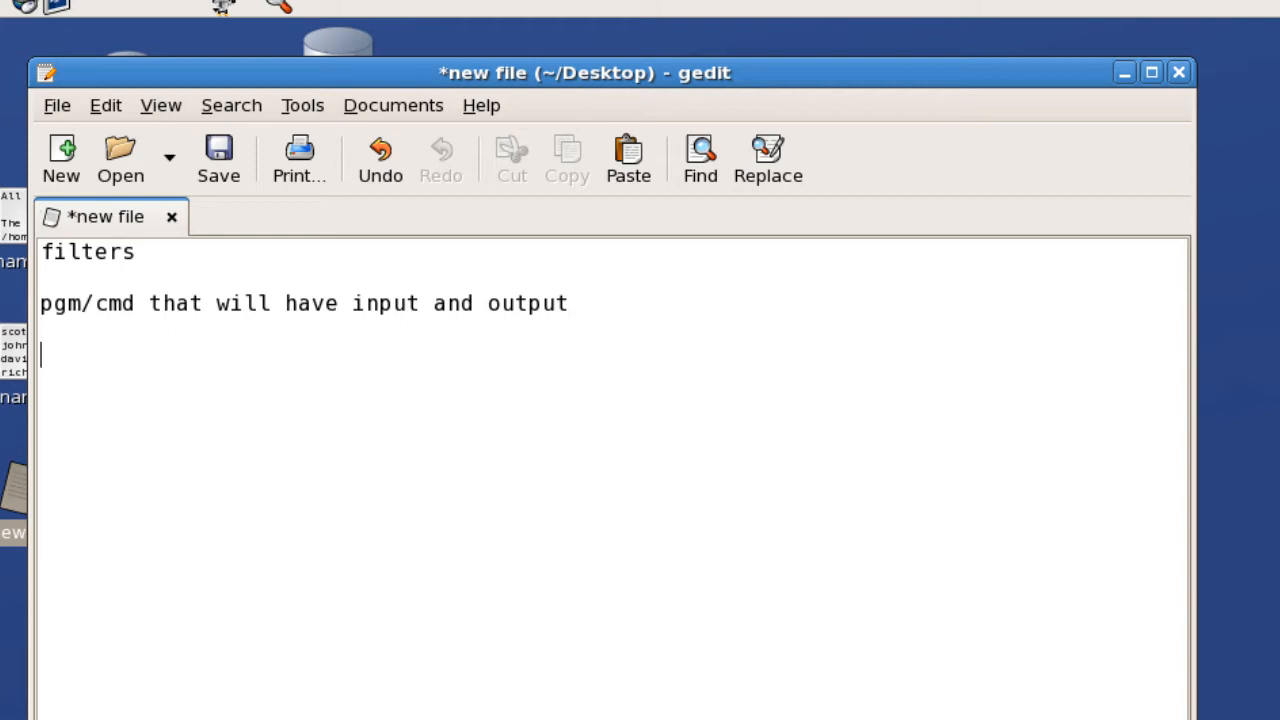
pyautogui.moveTo(120, 458)
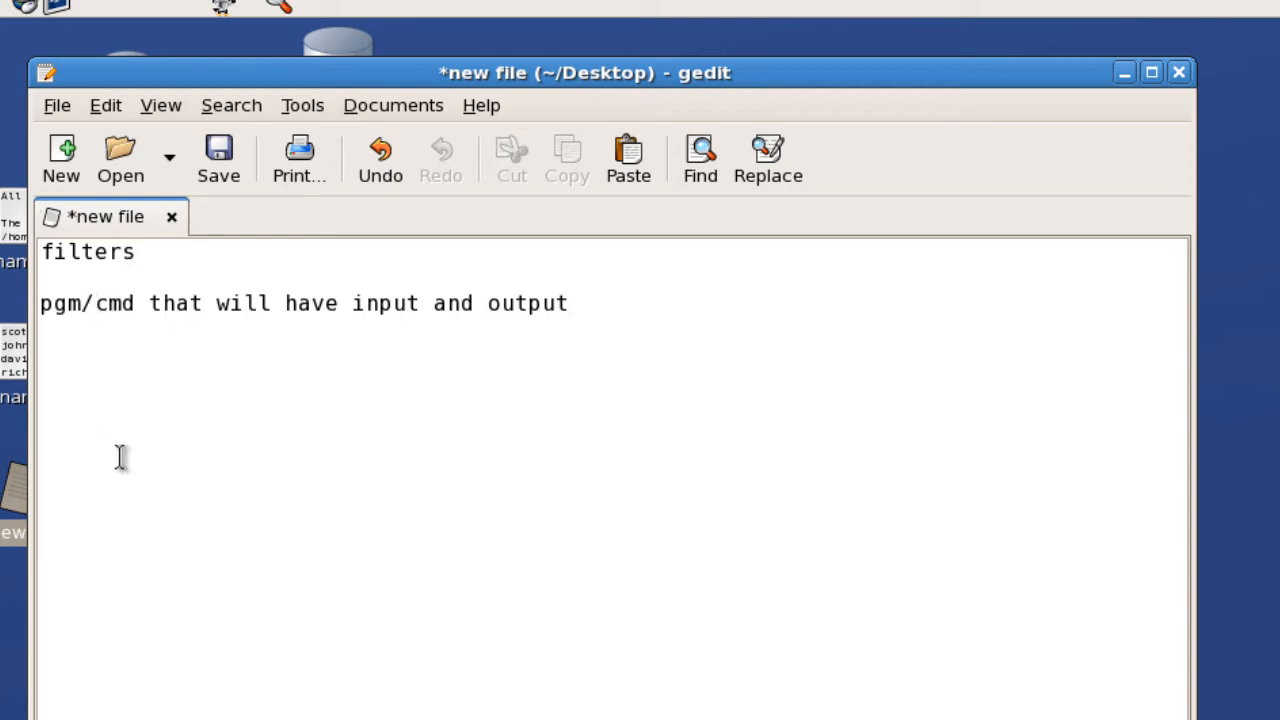
pyautogui.click(42, 356)
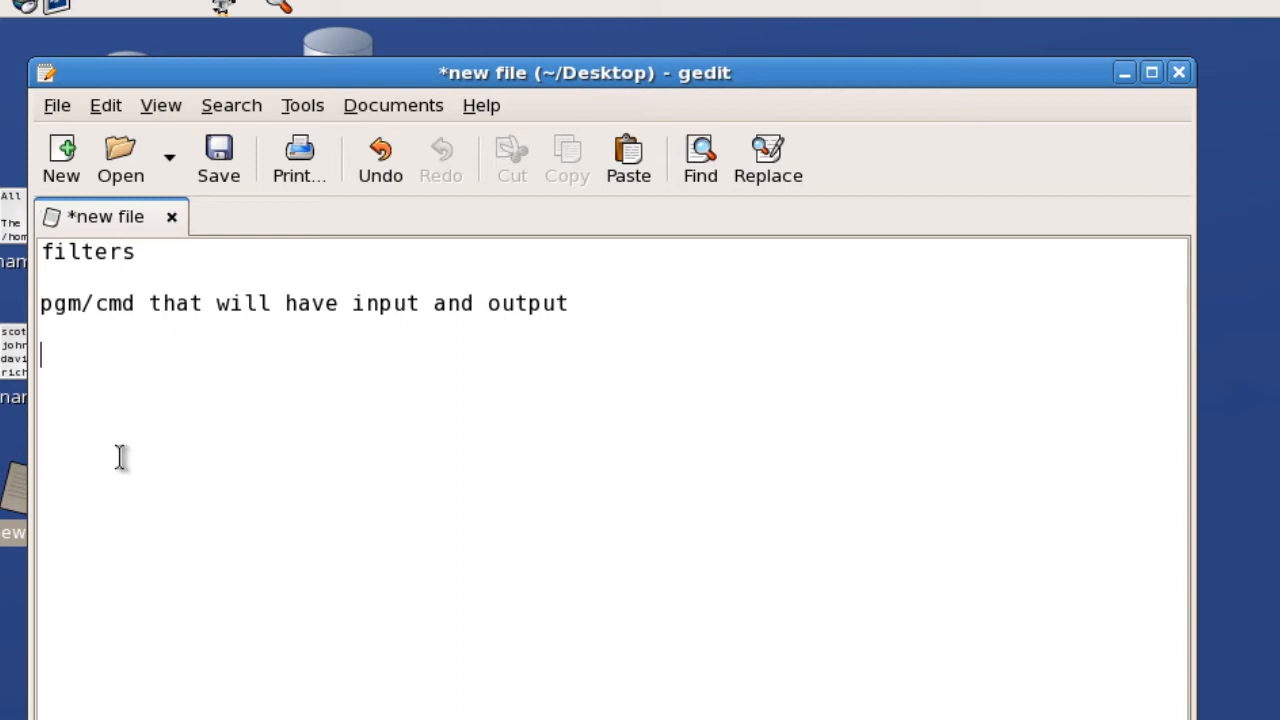
# Step: List the filter commands wc, more, less, grep, cut, head, tail and sort on separate lines
pyautogui.write('WC')
pyautogui.write('le')
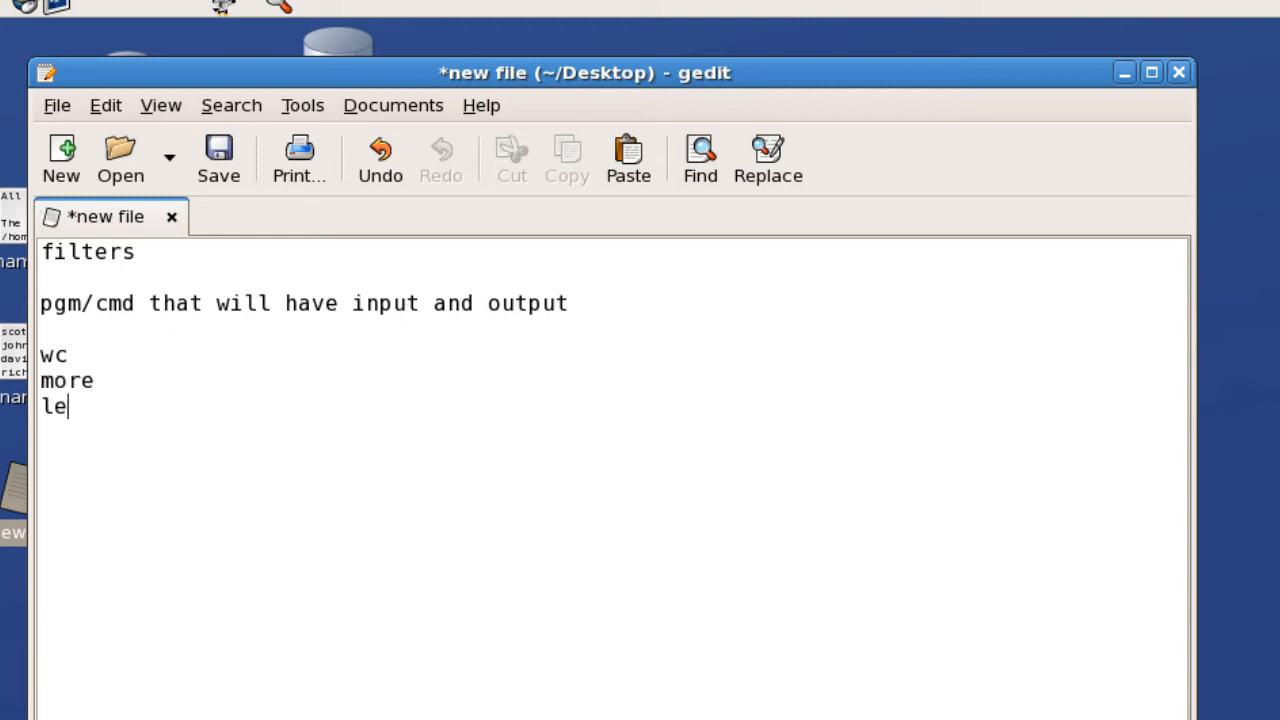
pyautogui.write('ss')
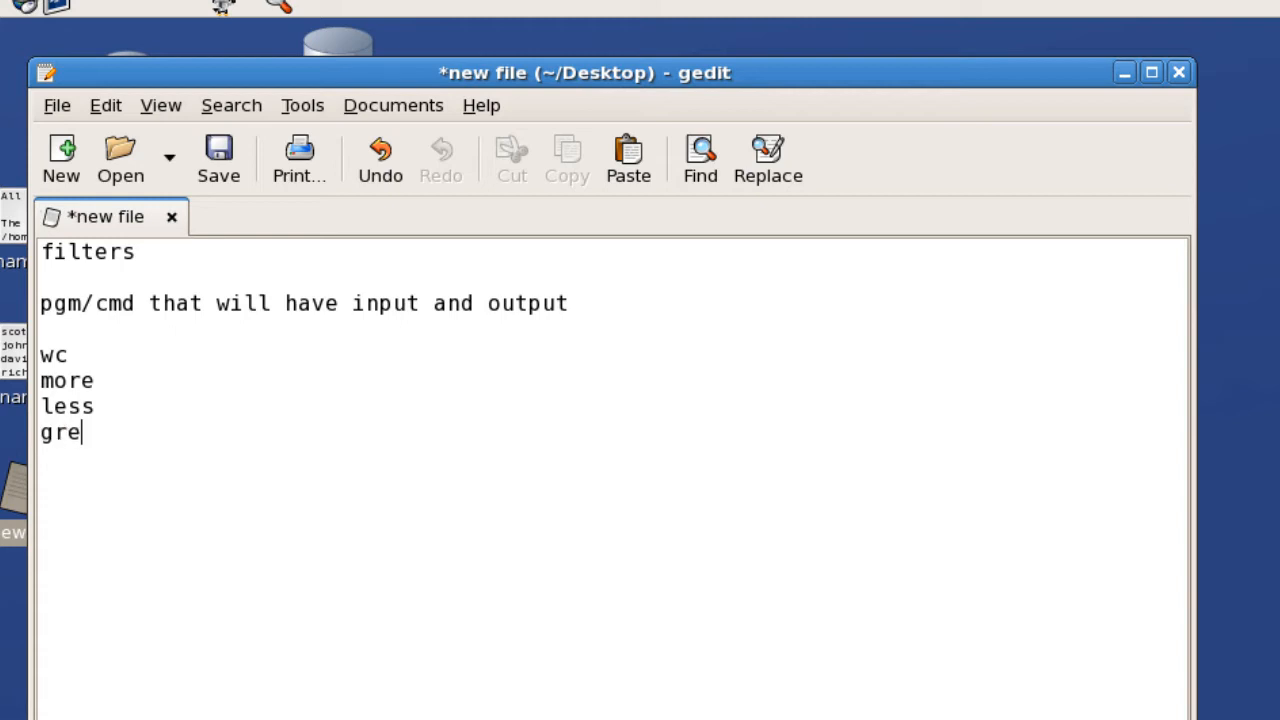
pyautogui.write('p')
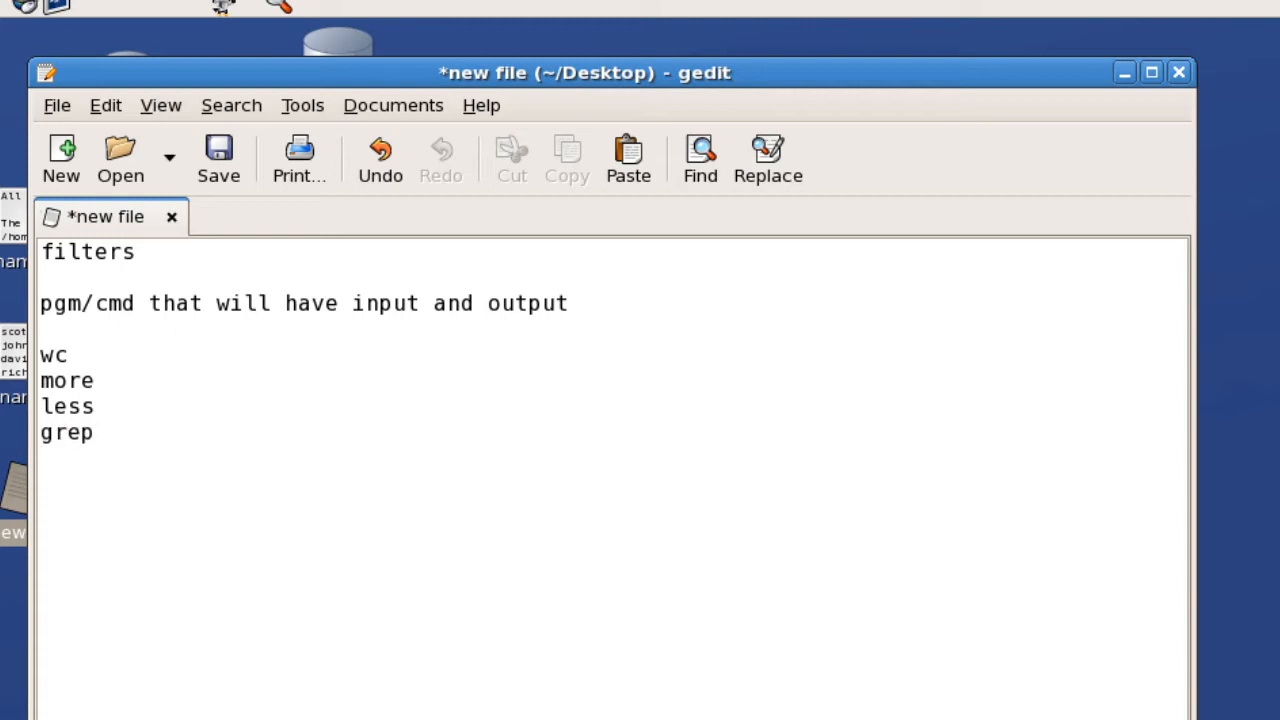
pyautogui.write('cut')
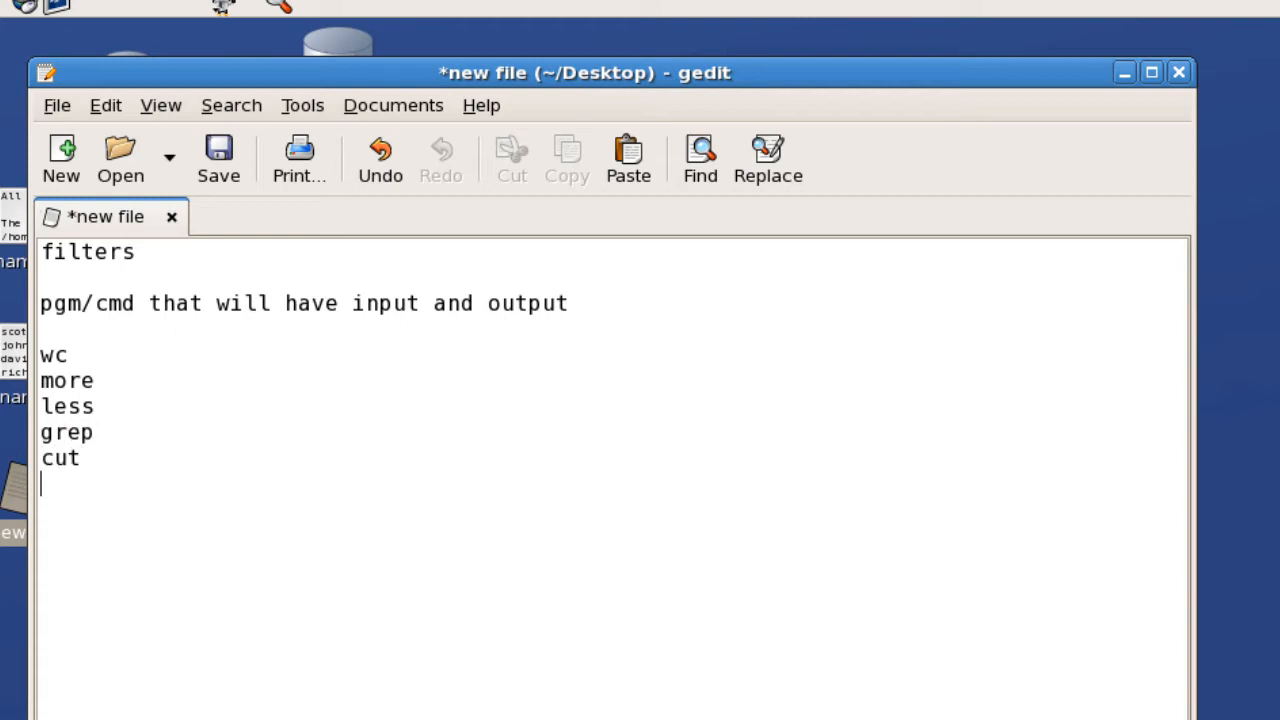
pyautogui.write('head')
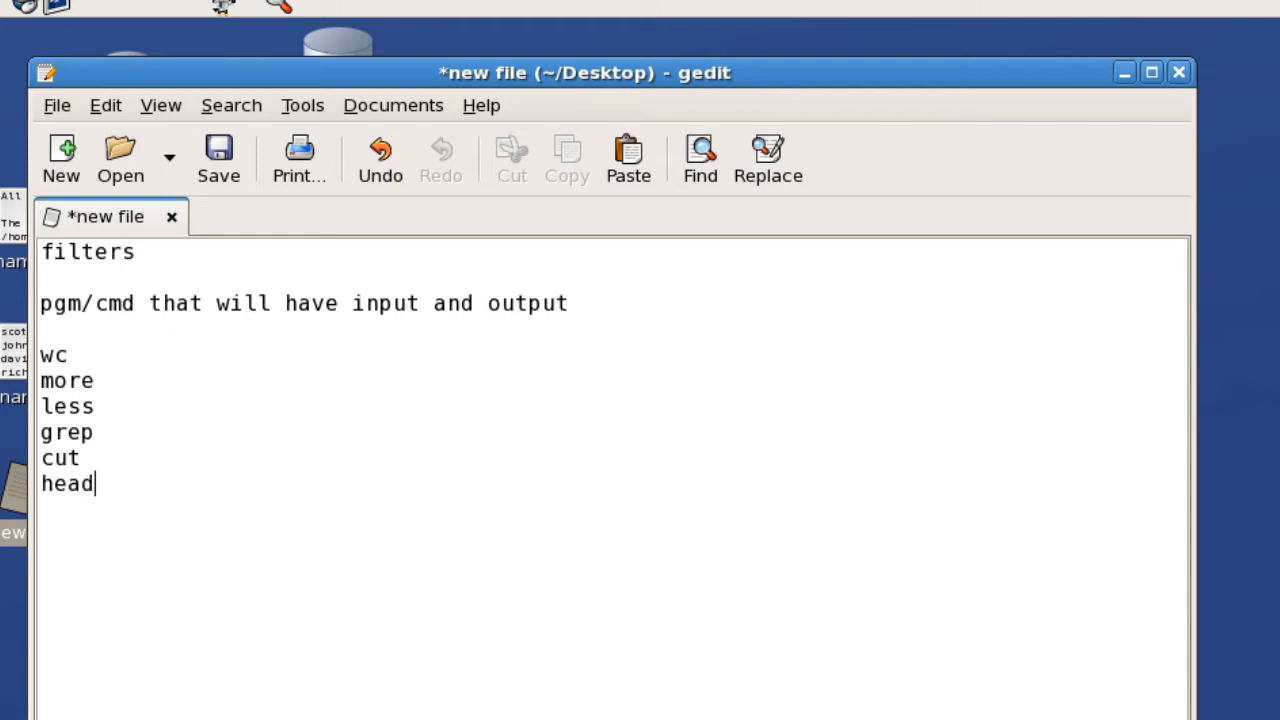
pyautogui.write('tail')
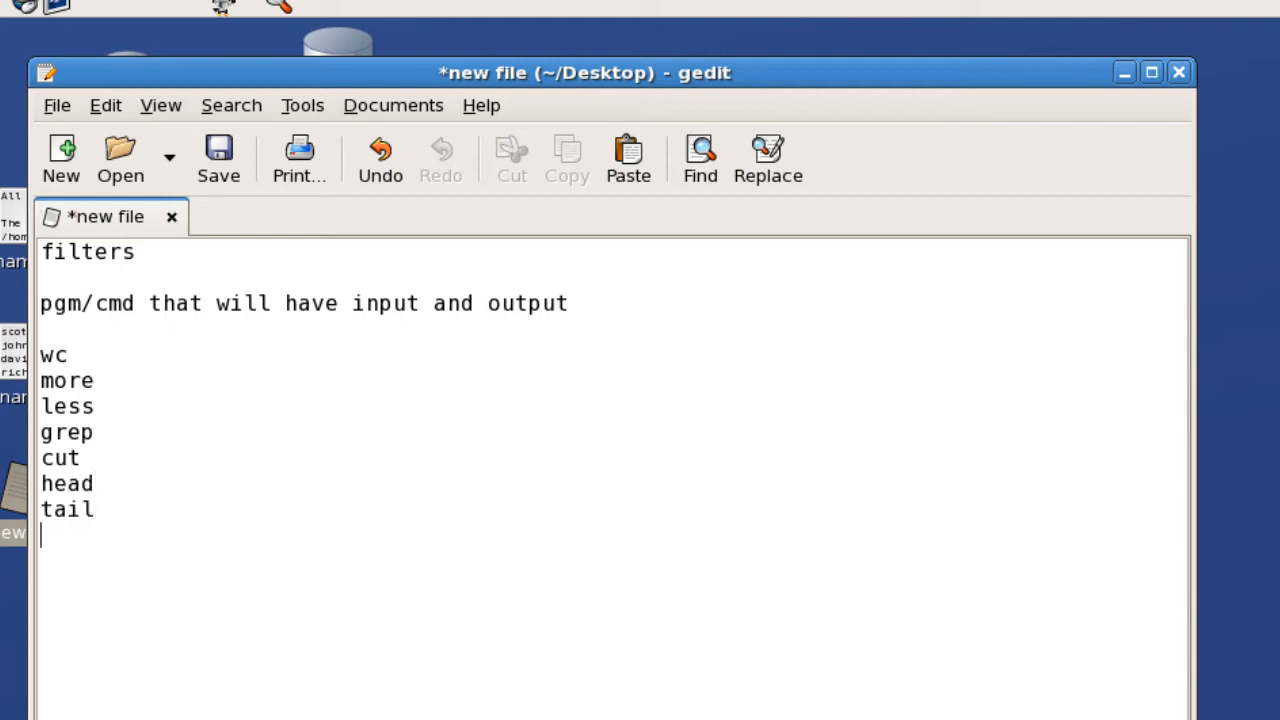
pyautogui.write('sort')
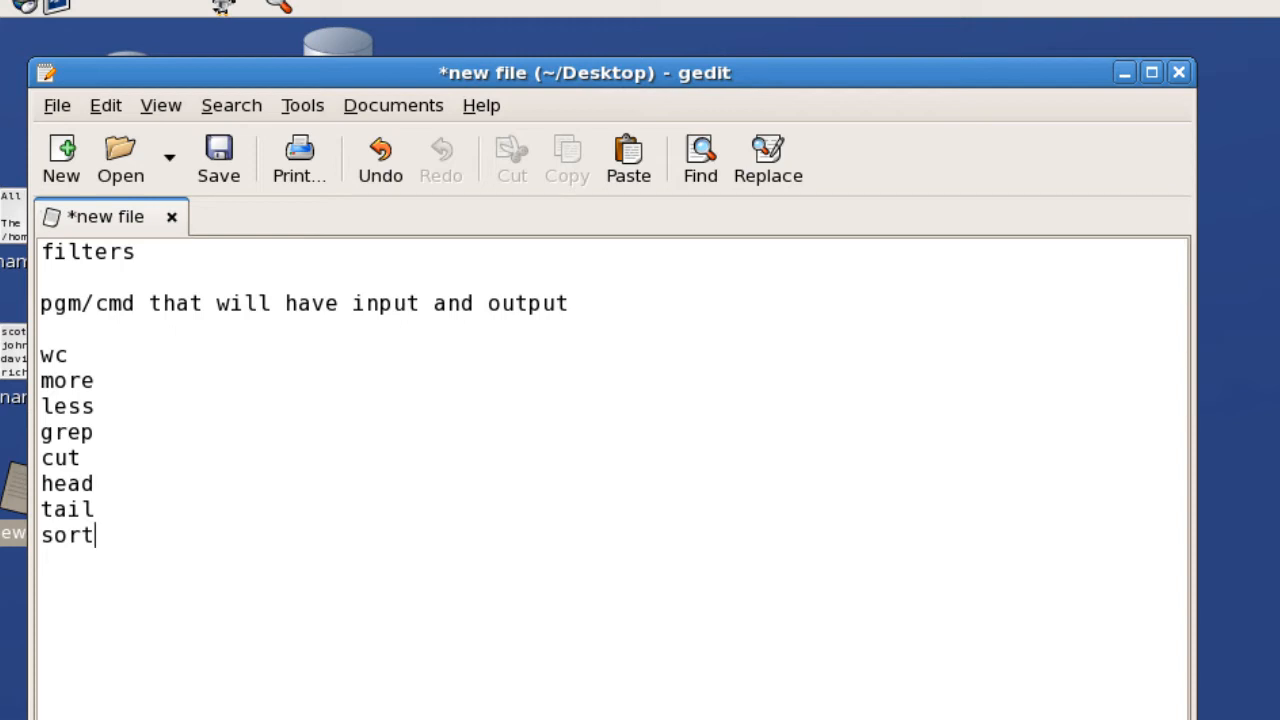
pyautogui.moveTo(48, 362)
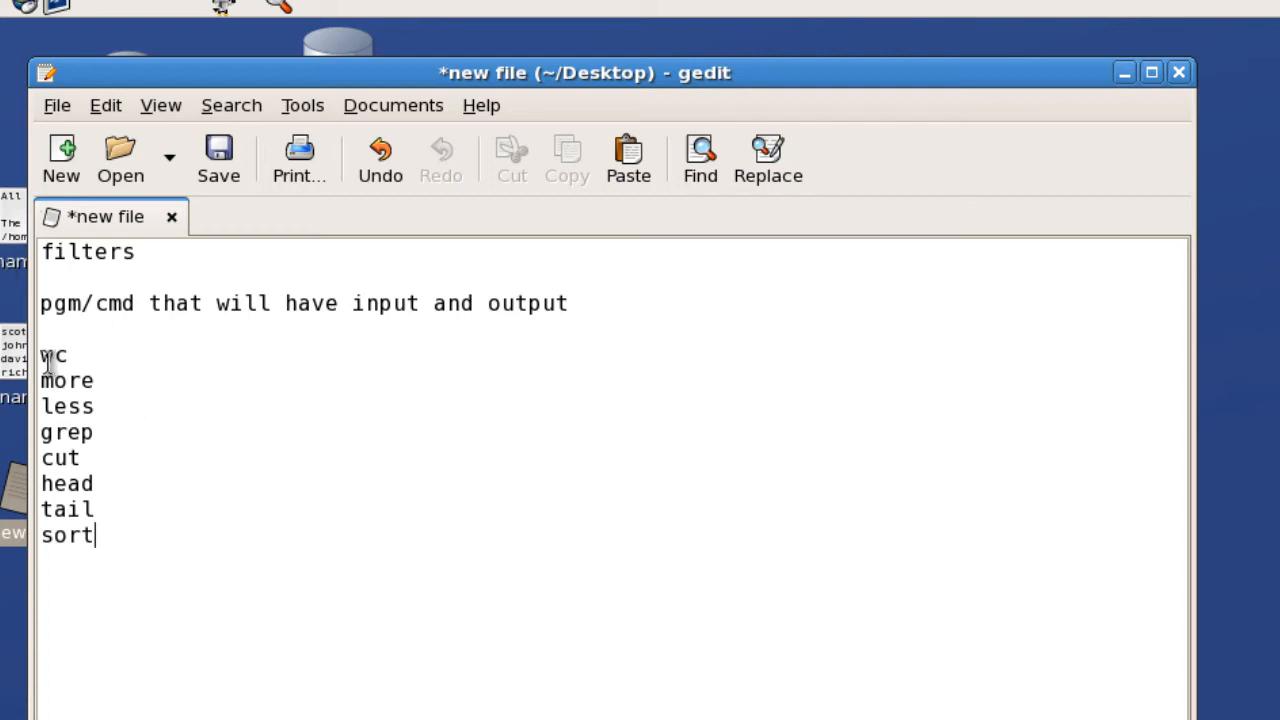
pyautogui.doubleClick(52, 356)
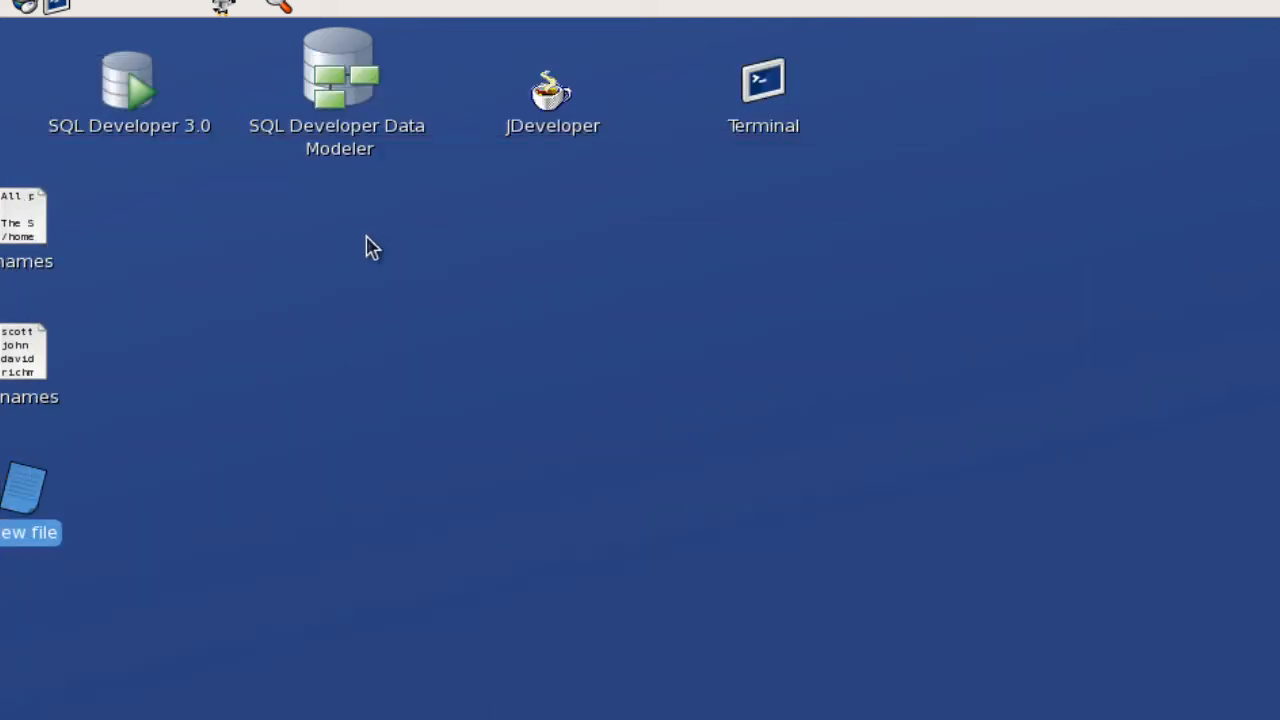
# Step: Launch a new terminal window from the desktop's context menu
pyautogui.rightClick(372, 248)
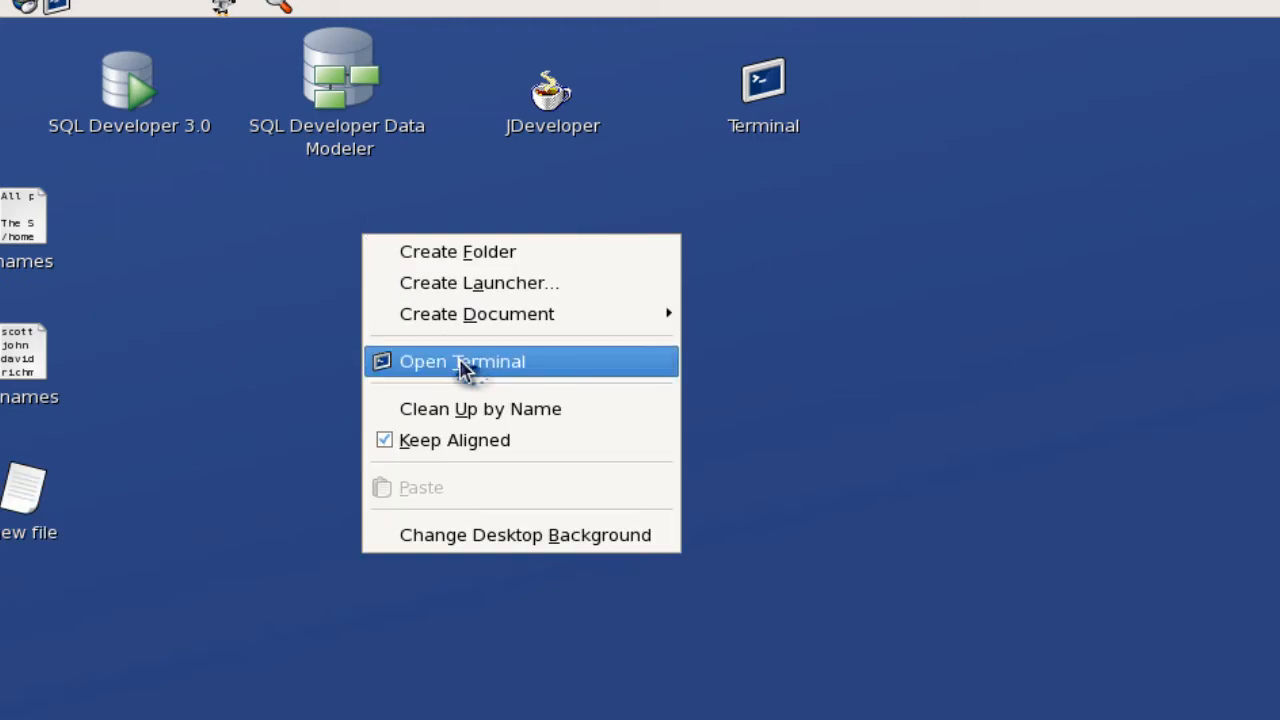
pyautogui.click(460, 360)
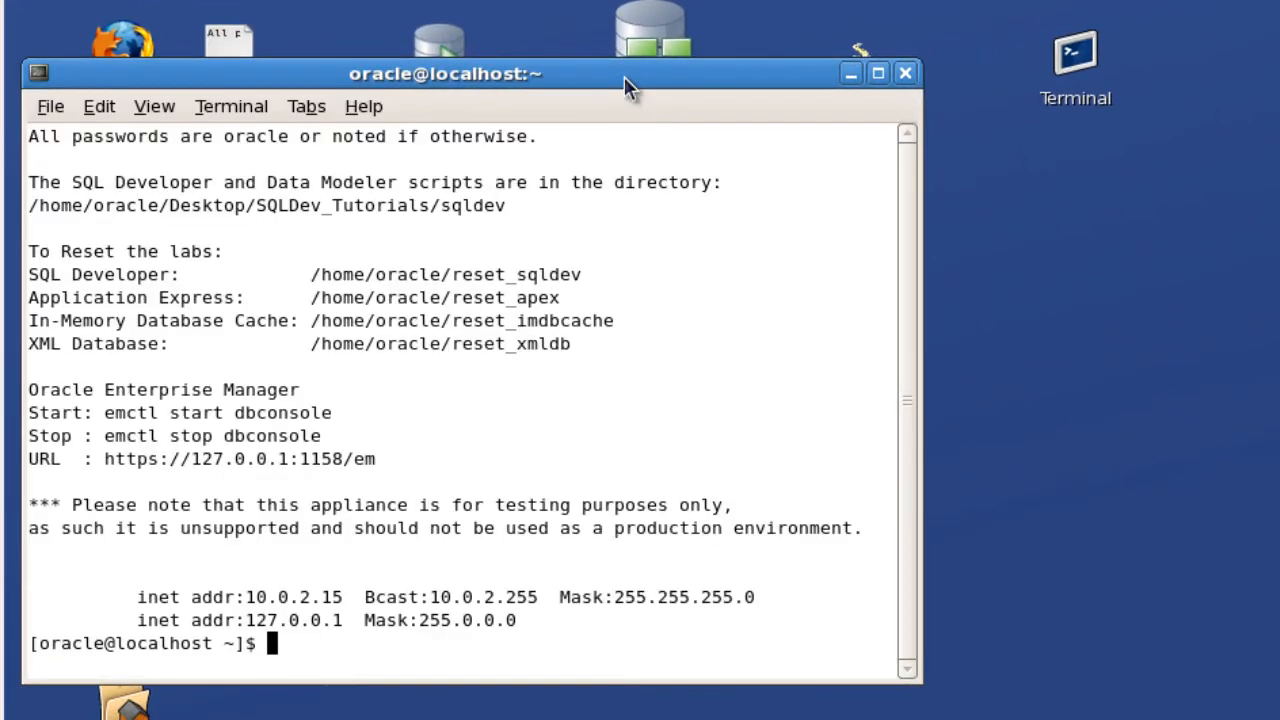
# Step: Clear the terminal and show the current working directory with pwd
pyautogui.write('clea')
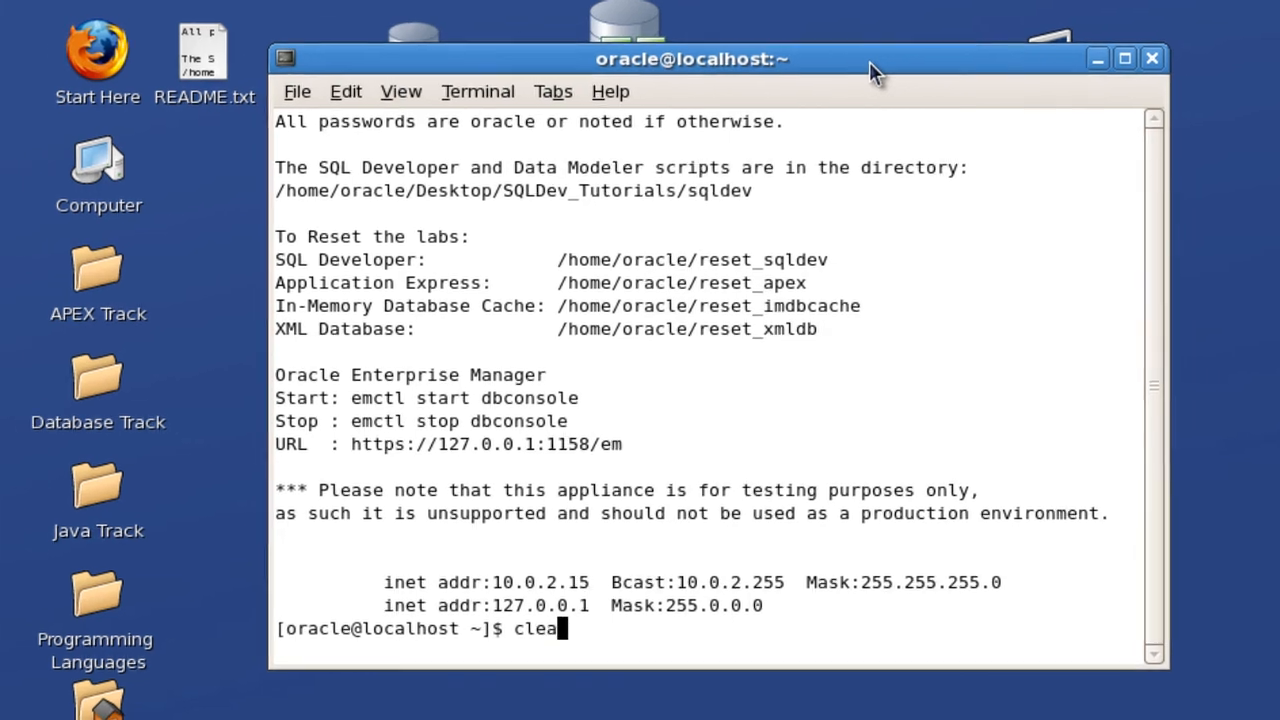
pyautogui.press('Return')
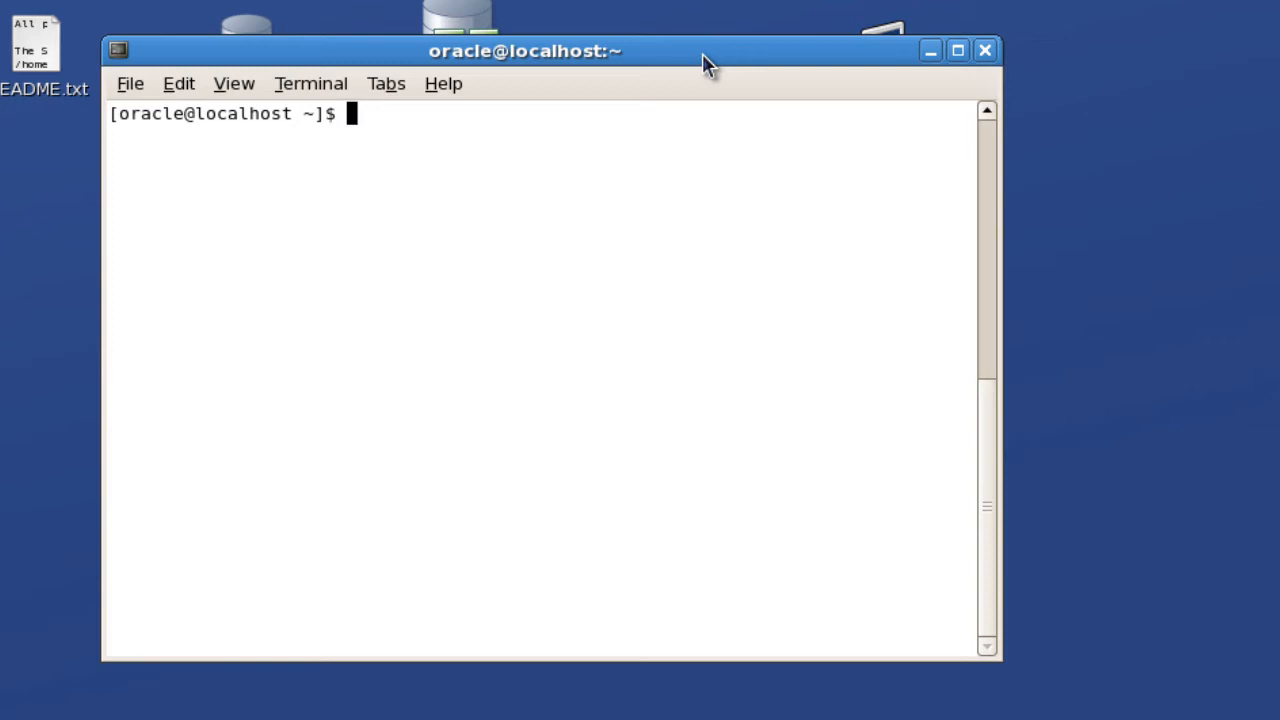
pyautogui.write('pwd')
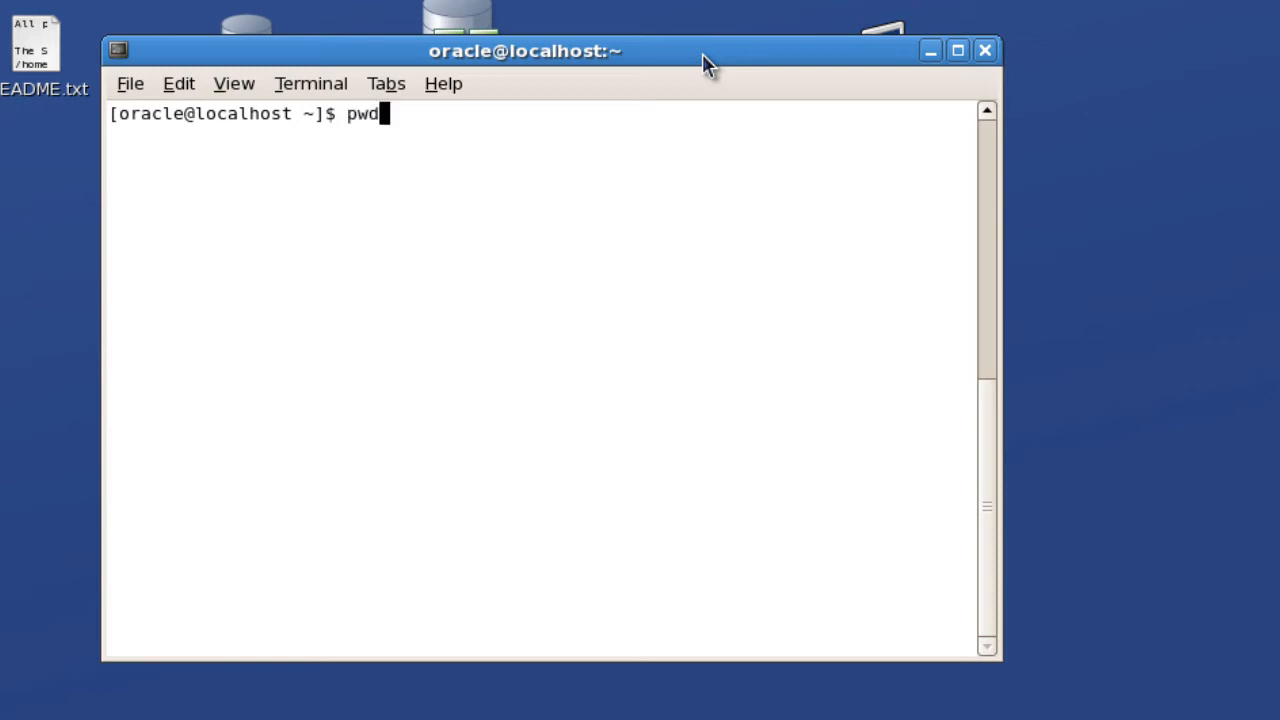
pyautogui.press('Return')
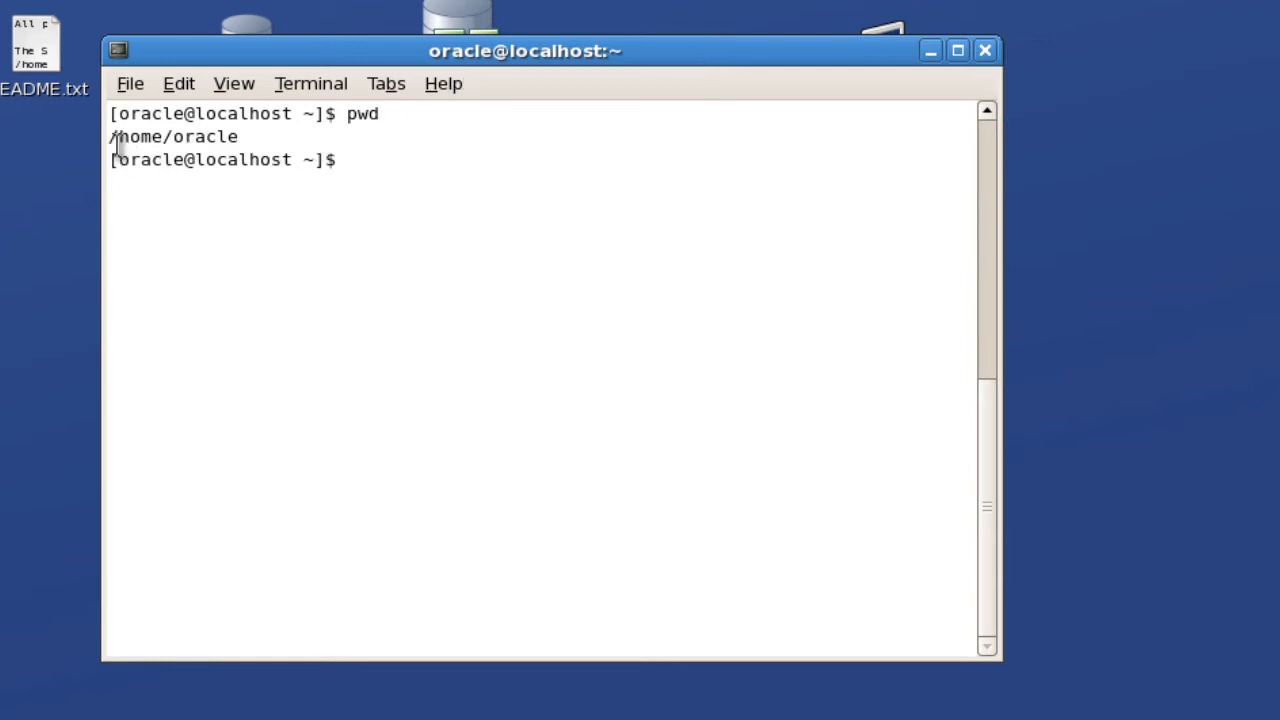
# Step: Change into the Desktop directory and confirm the shell now sits in /home/oracle/Desktop
pyautogui.write('cd')
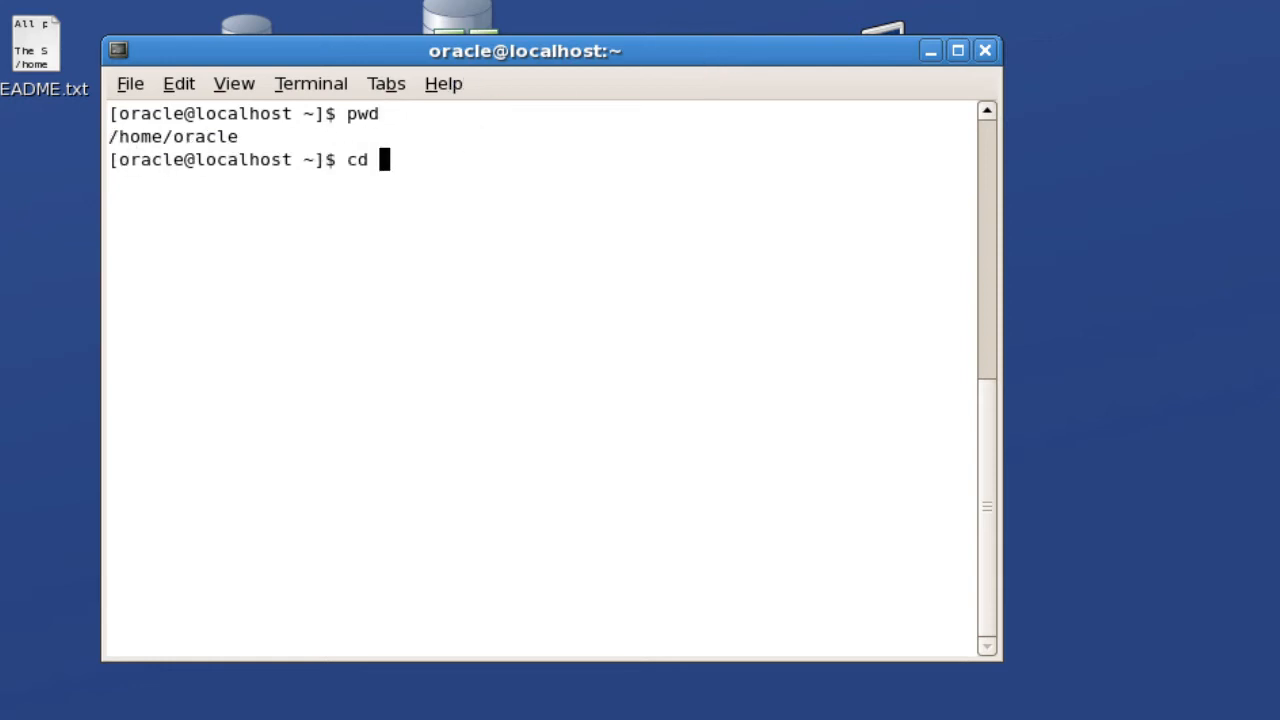
pyautogui.write('Desktop')
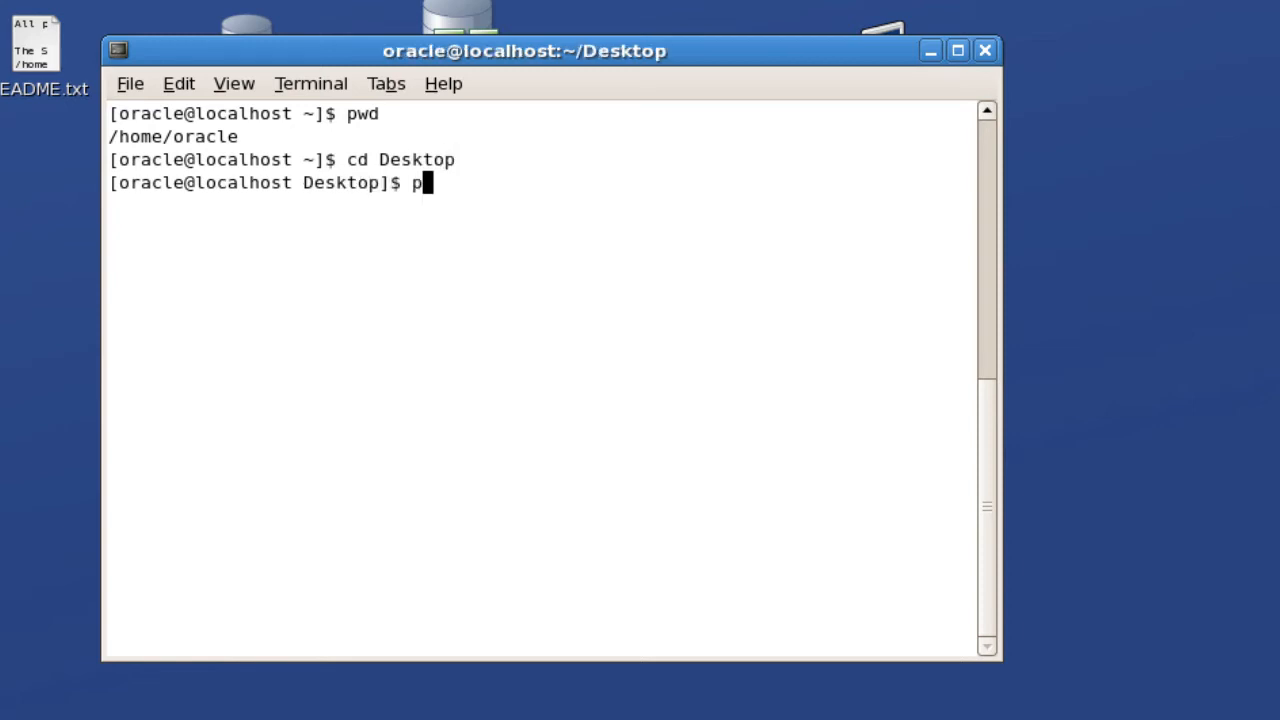
pyautogui.press('Return')
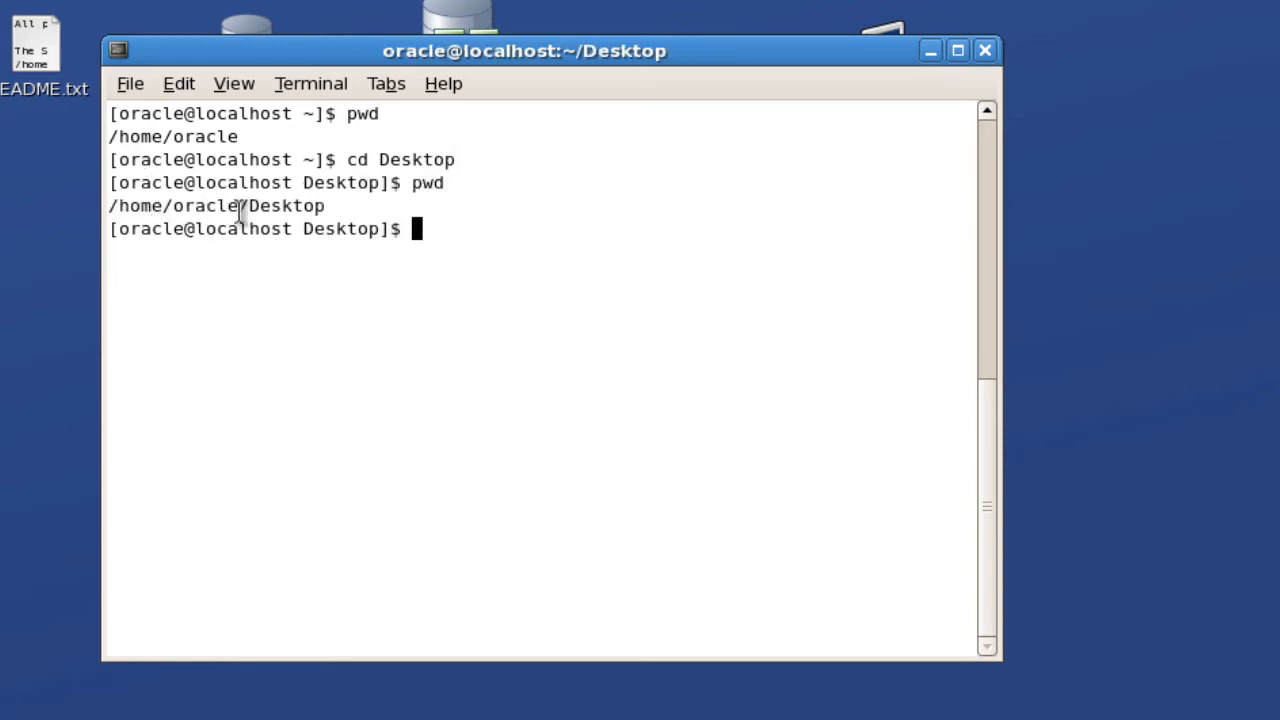
pyautogui.write('cl')
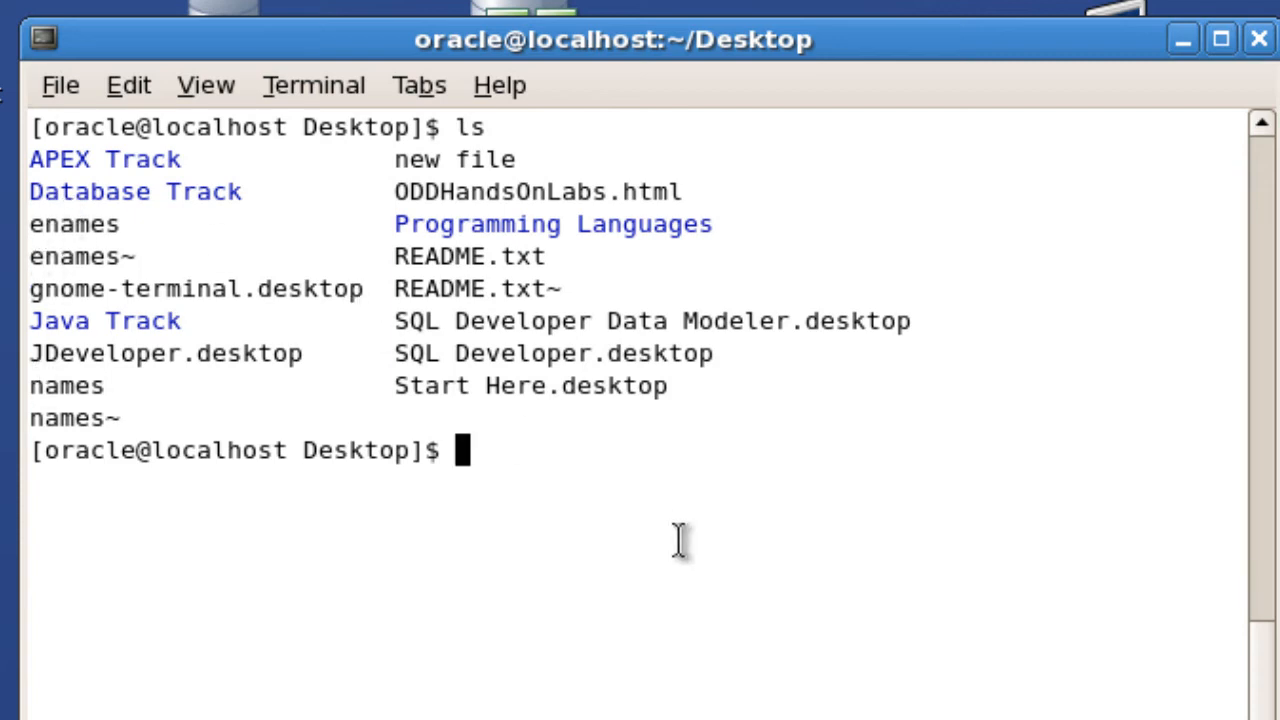
pyautogui.moveTo(80, 418)
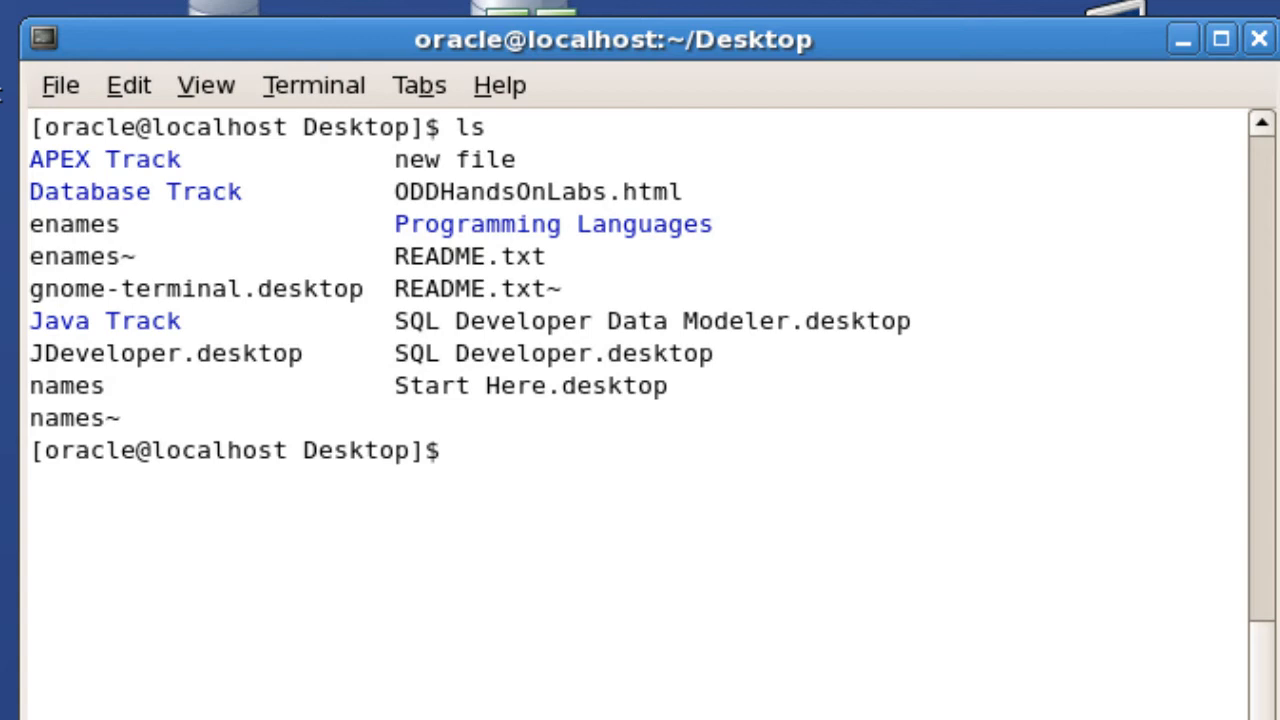
# Step: Clear the terminal screen after listing the Desktop folder's contents
pyautogui.write('clea')
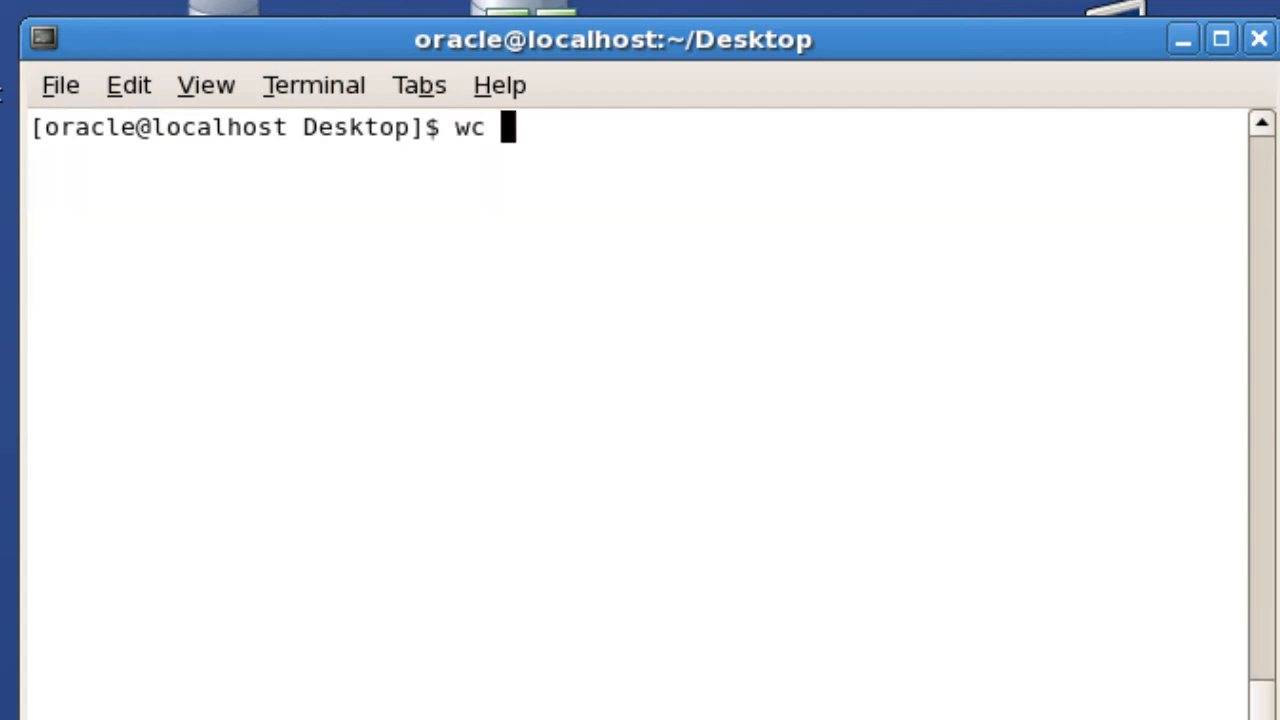
# Step: Run wc names to get 19 lines, 77 words and 654 bytes, highlighting the 654 count
pyautogui.write('names')
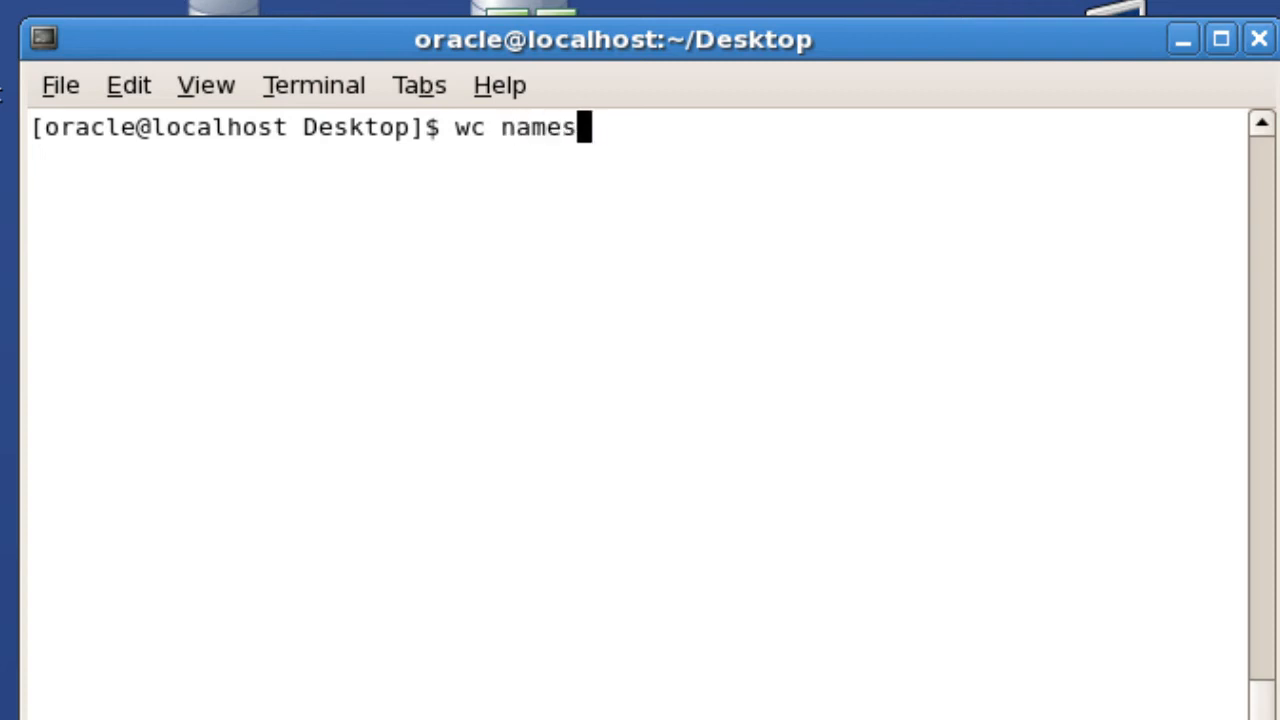
pyautogui.moveTo(448, 160)
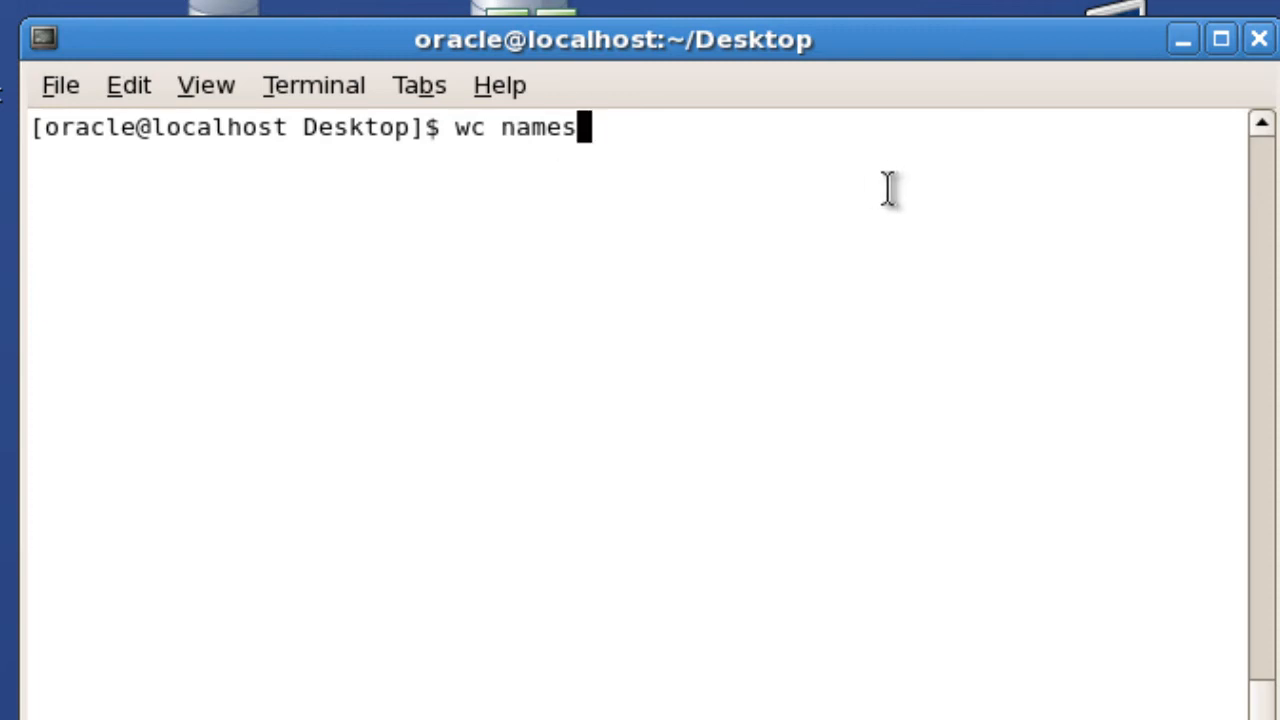
pyautogui.press('Return')
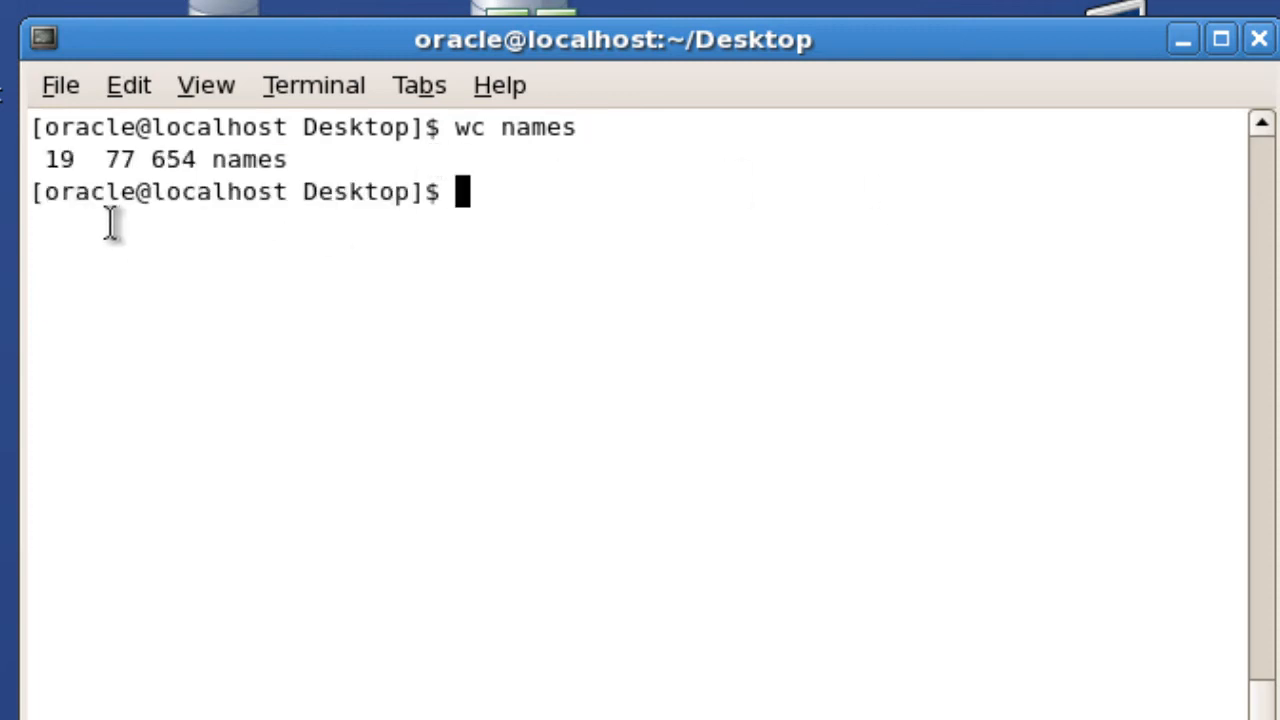
pyautogui.moveTo(40, 158)
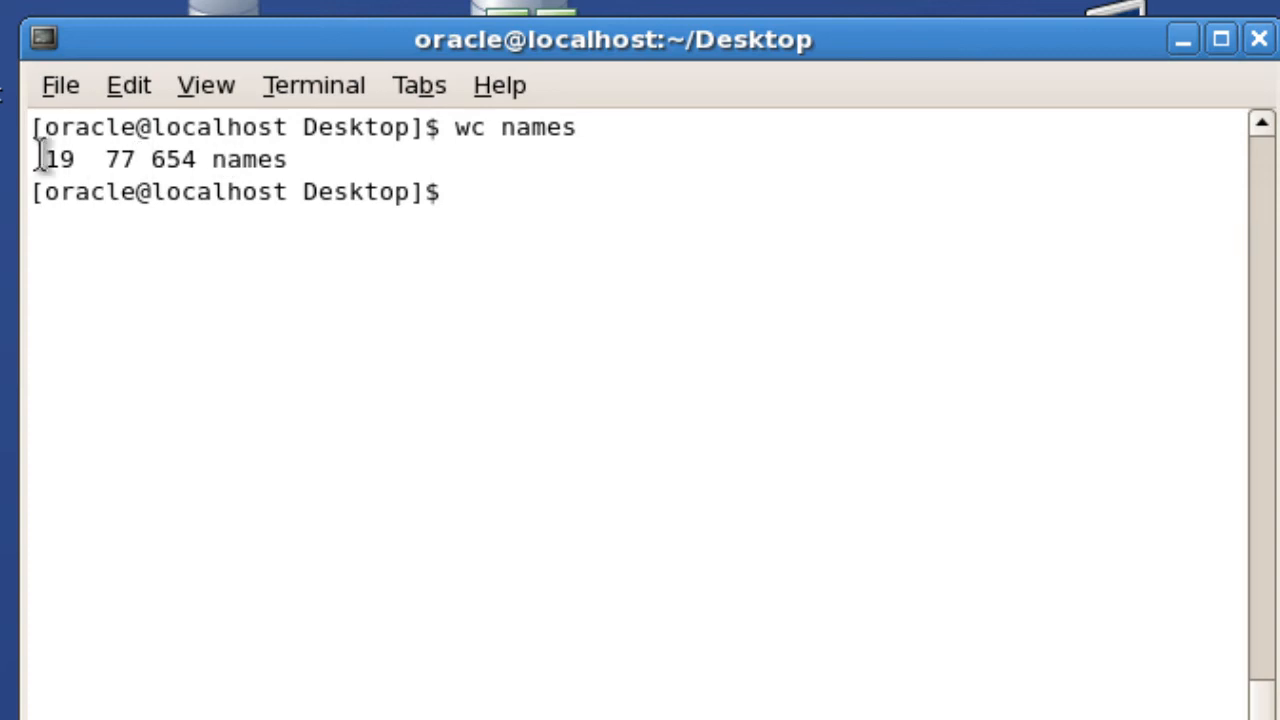
pyautogui.doubleClick(56, 160)
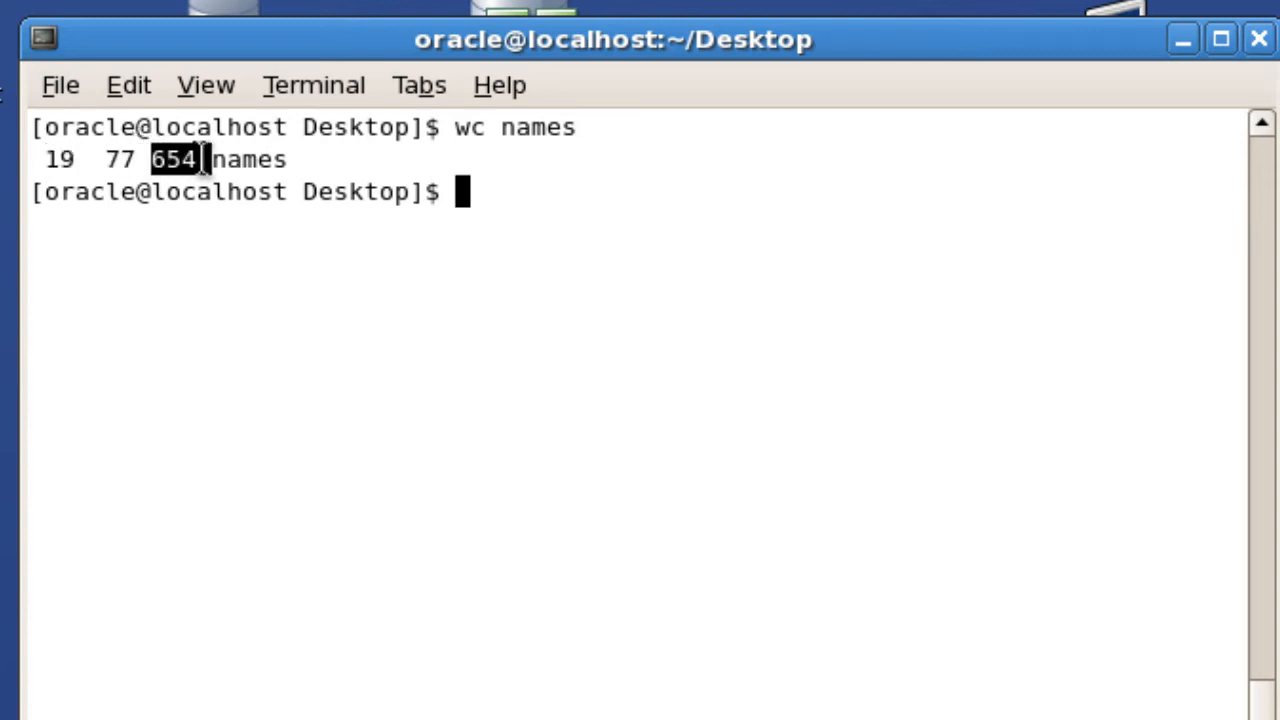
pyautogui.moveTo(310, 160)
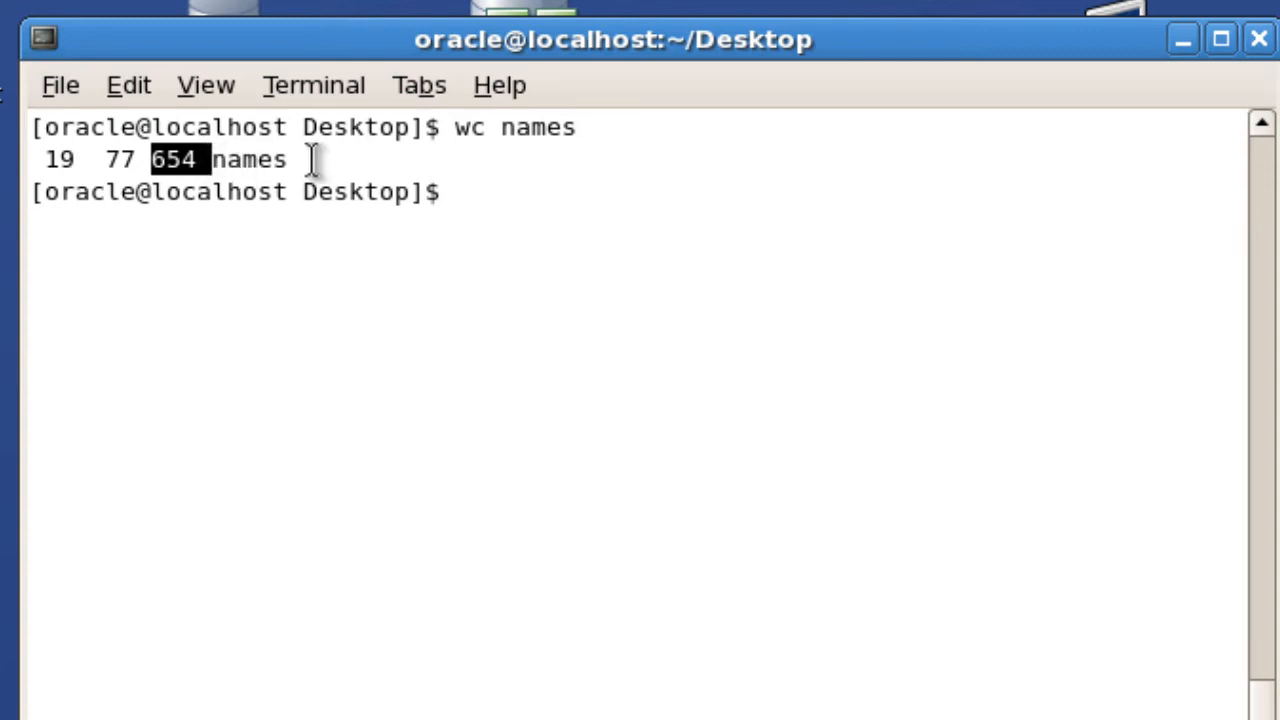
pyautogui.moveTo(524, 110)
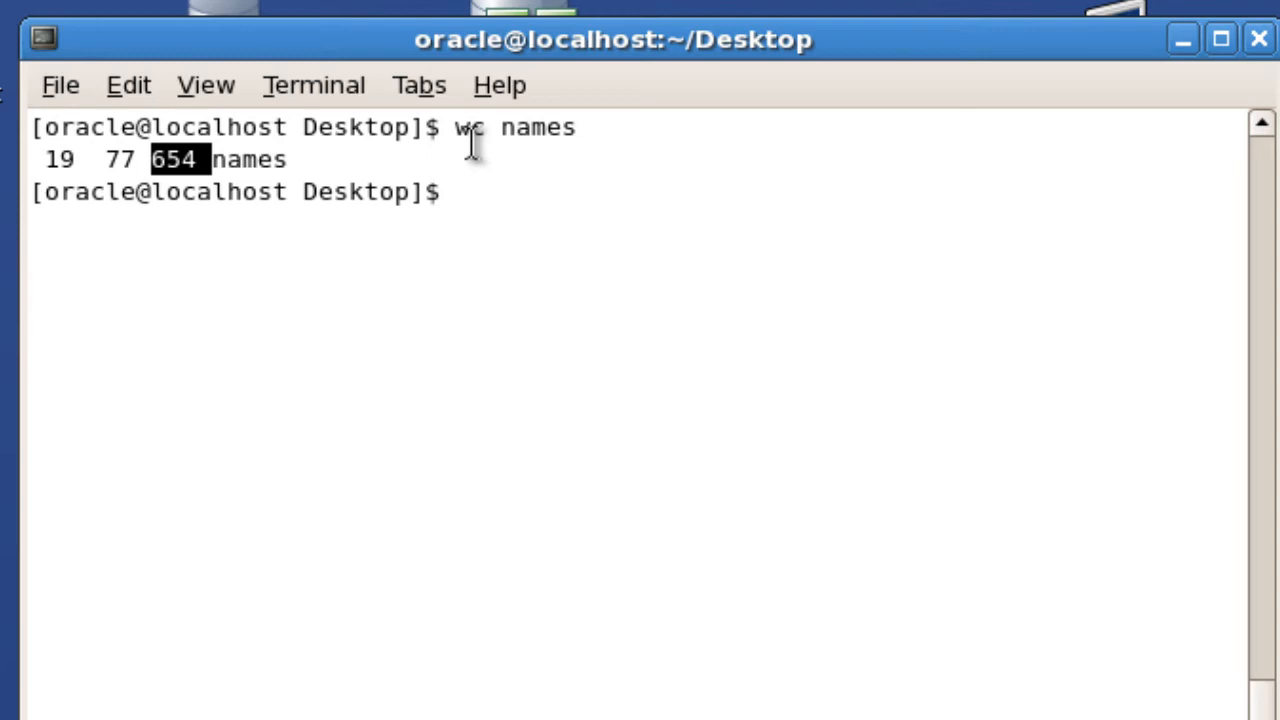
# Step: Count only the lines (19) with wc -l names, then only the bytes (654) with wc -c names
pyautogui.write('wc')
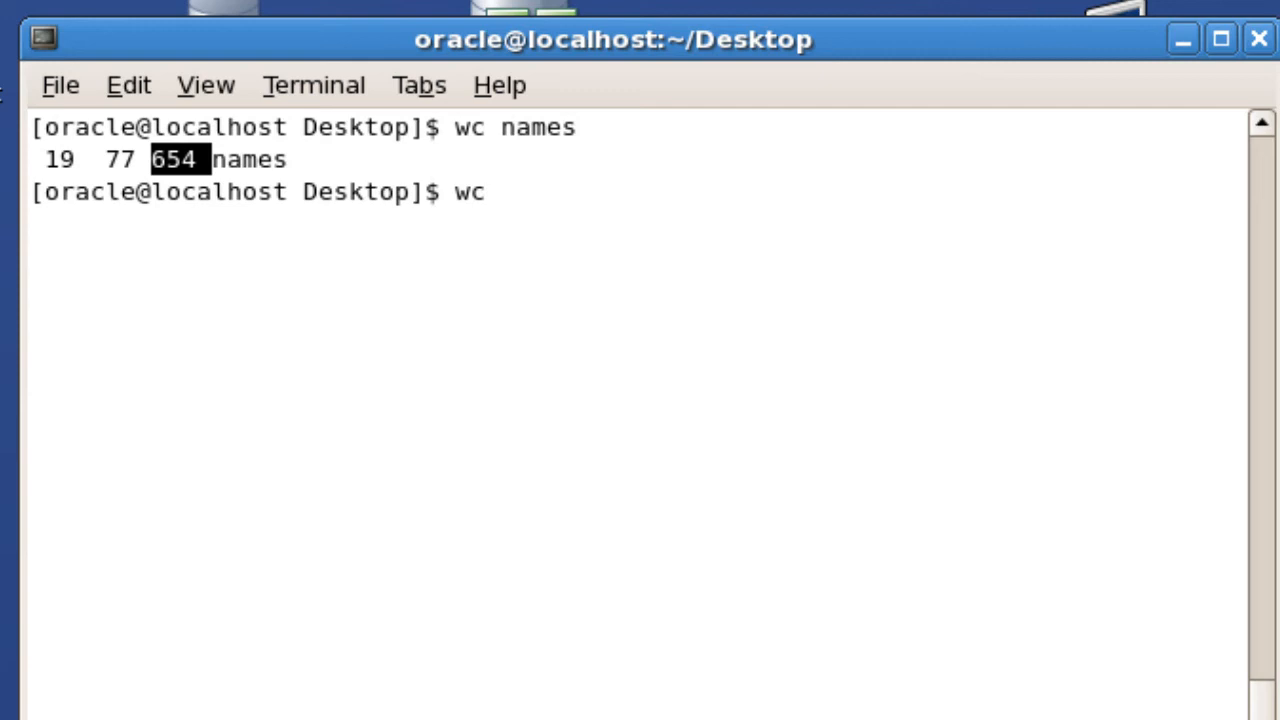
pyautogui.write('-')
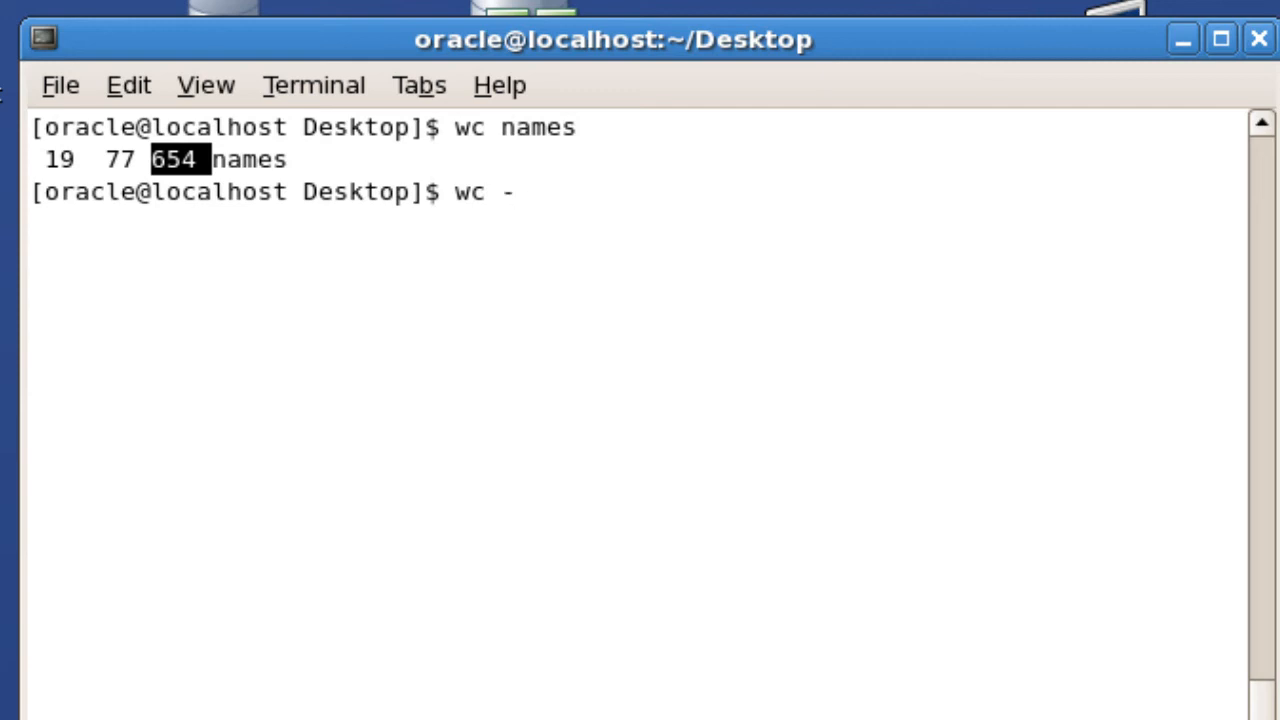
pyautogui.write('l')
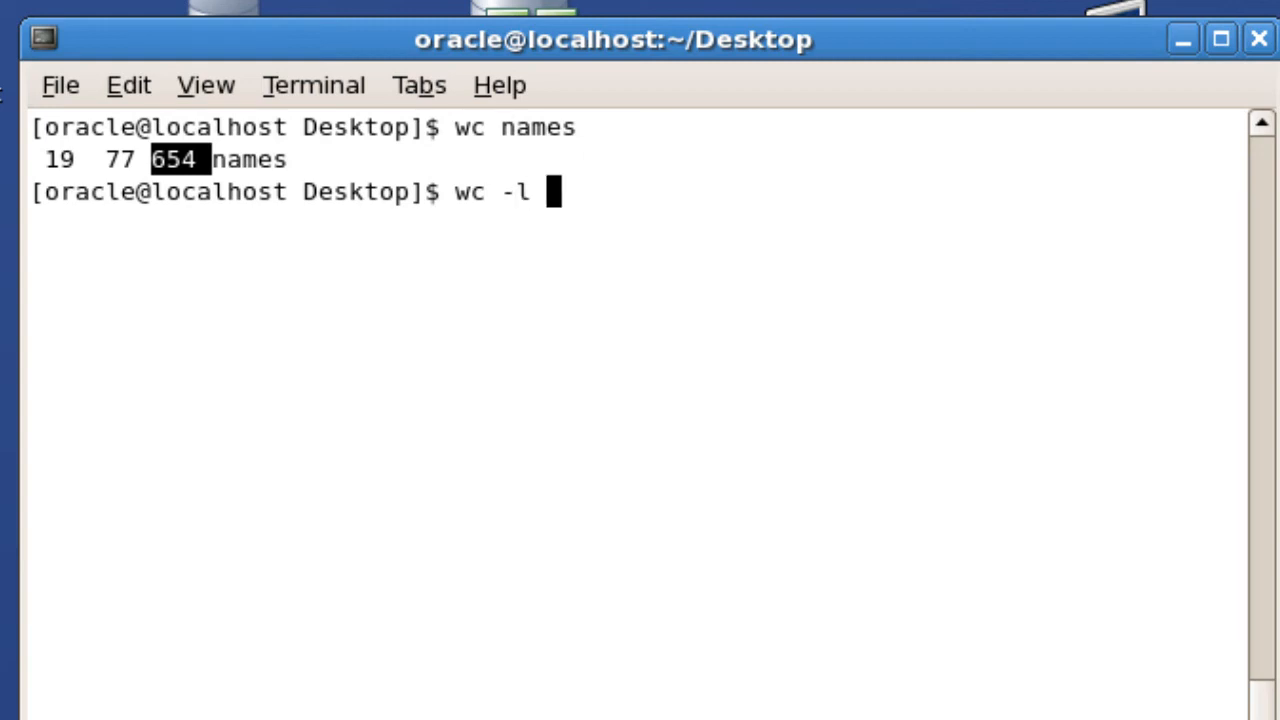
pyautogui.press('Return')
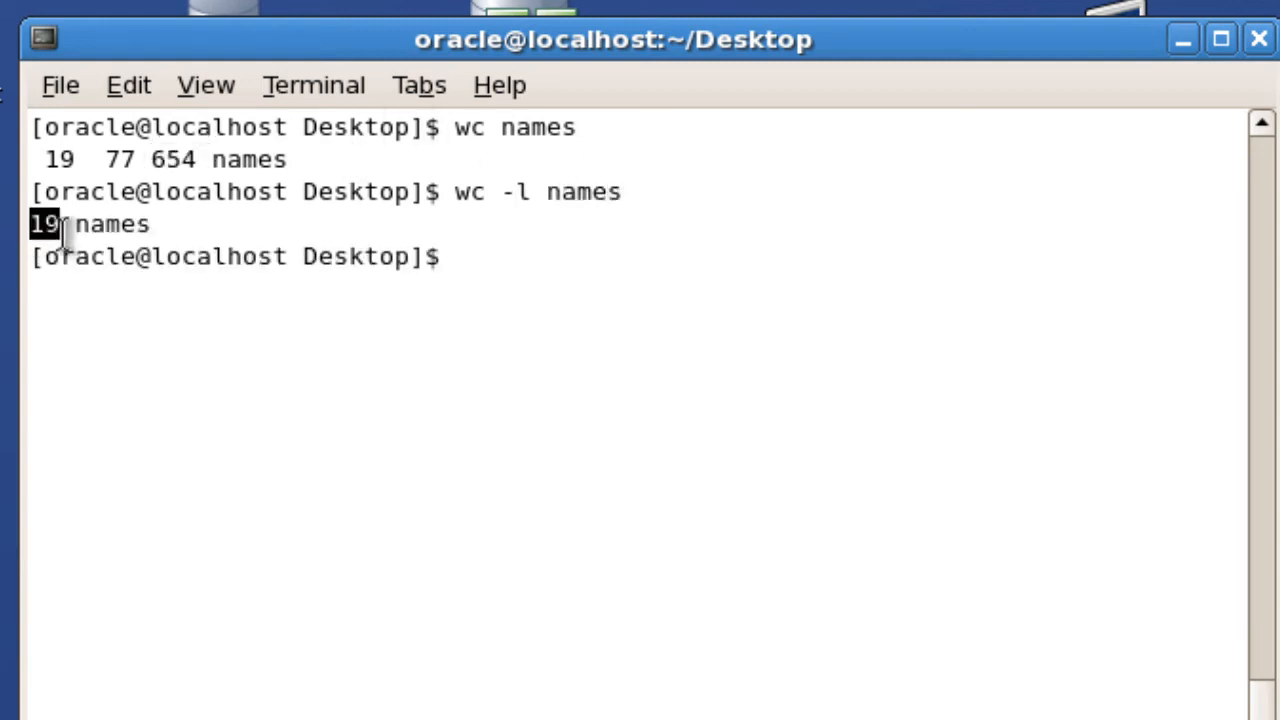
pyautogui.write('w')
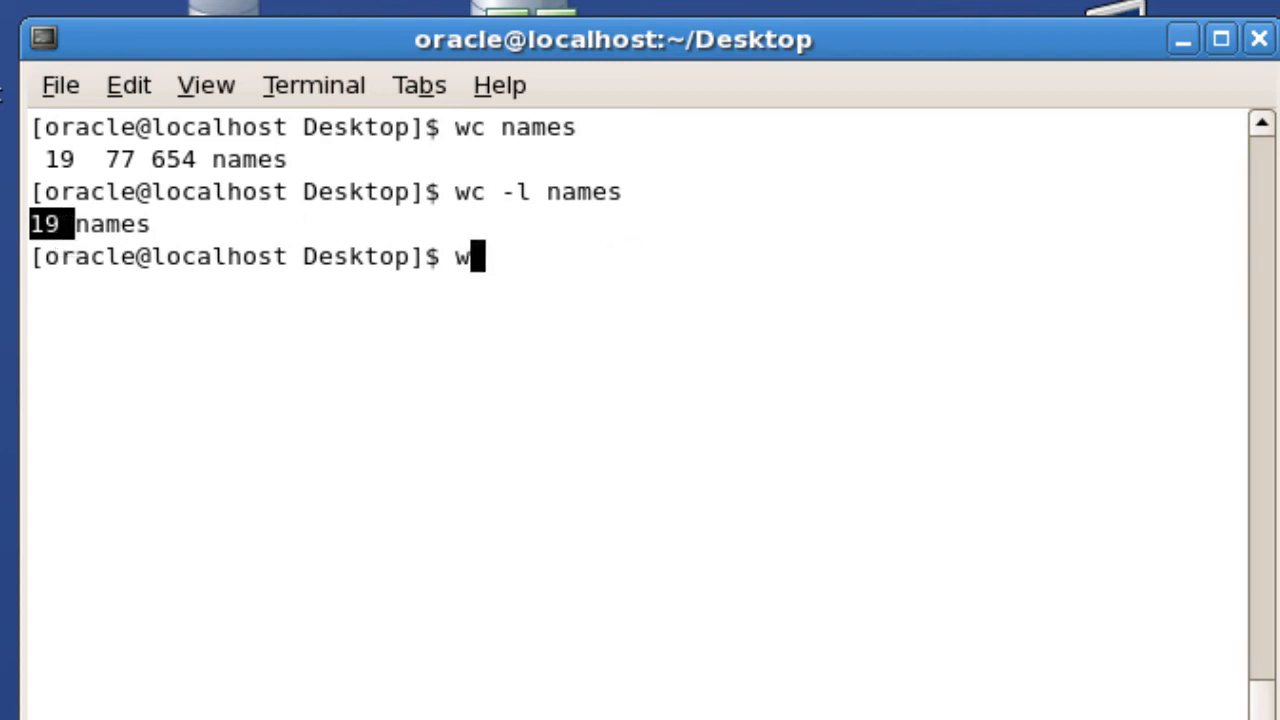
pyautogui.write('c -c names')
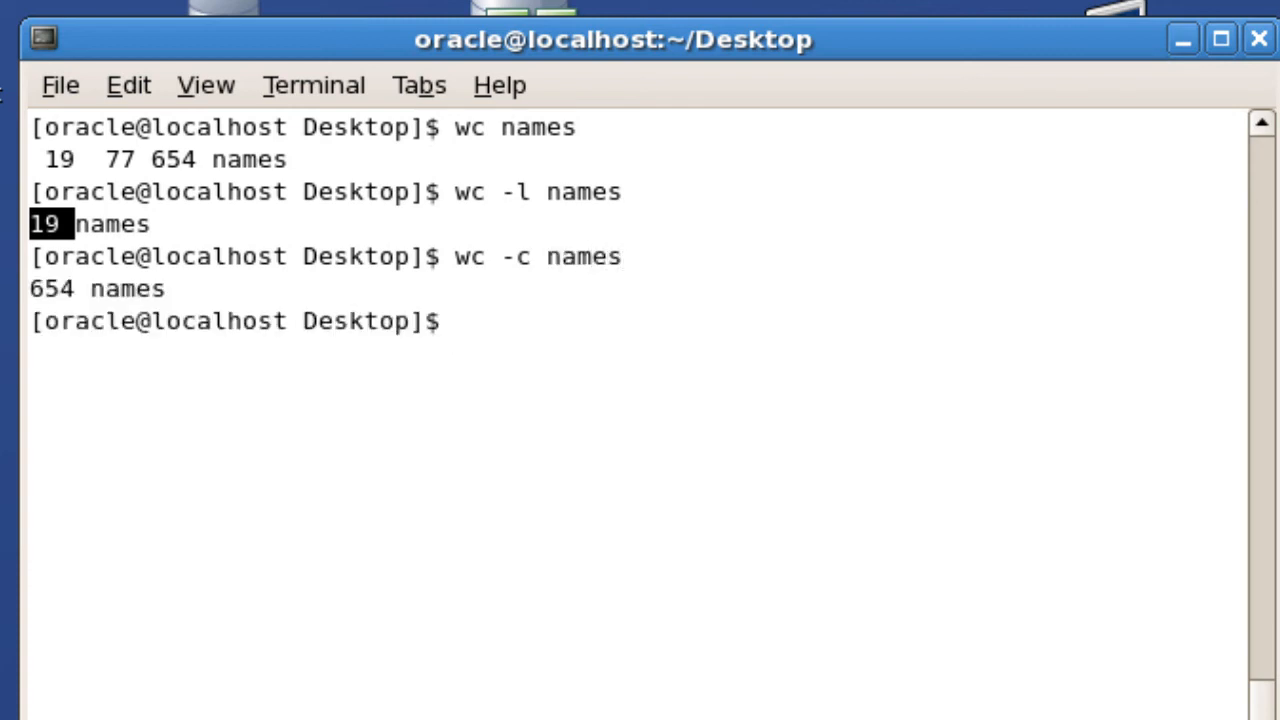
# Step: Run wc -lw names to report 19 lines and 77 words together
pyautogui.write('wc -')
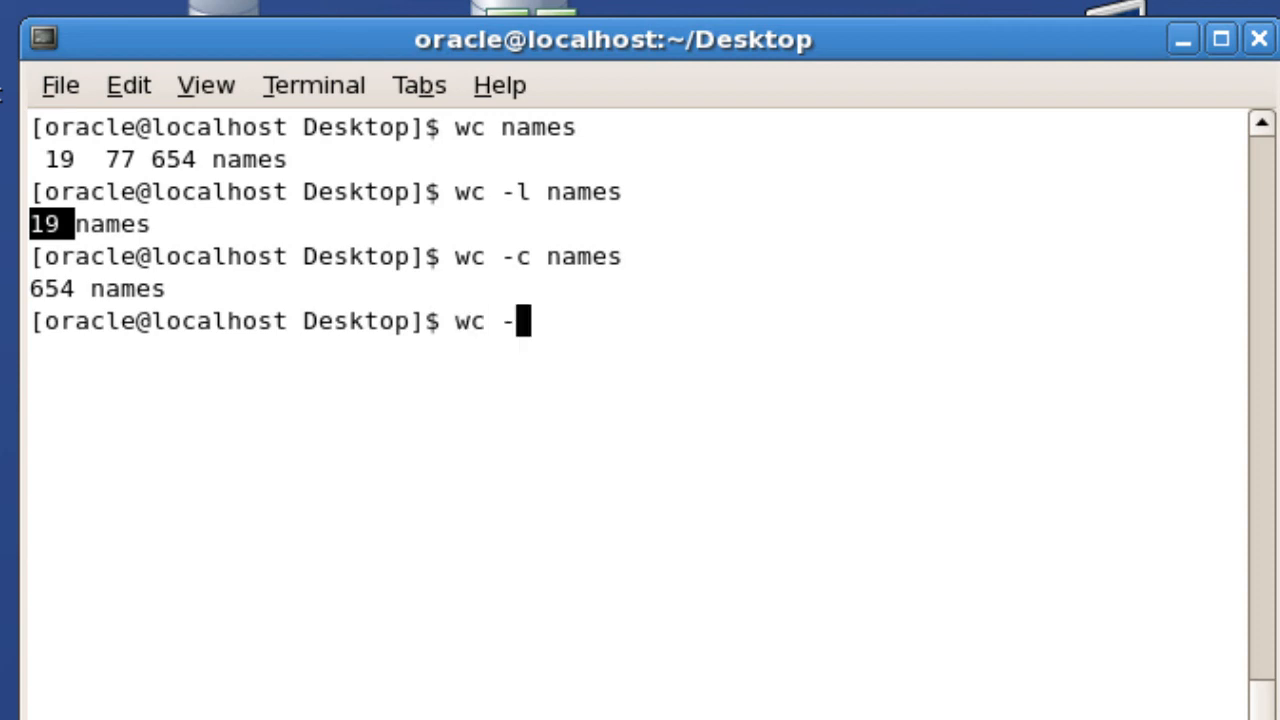
pyautogui.write('lw')
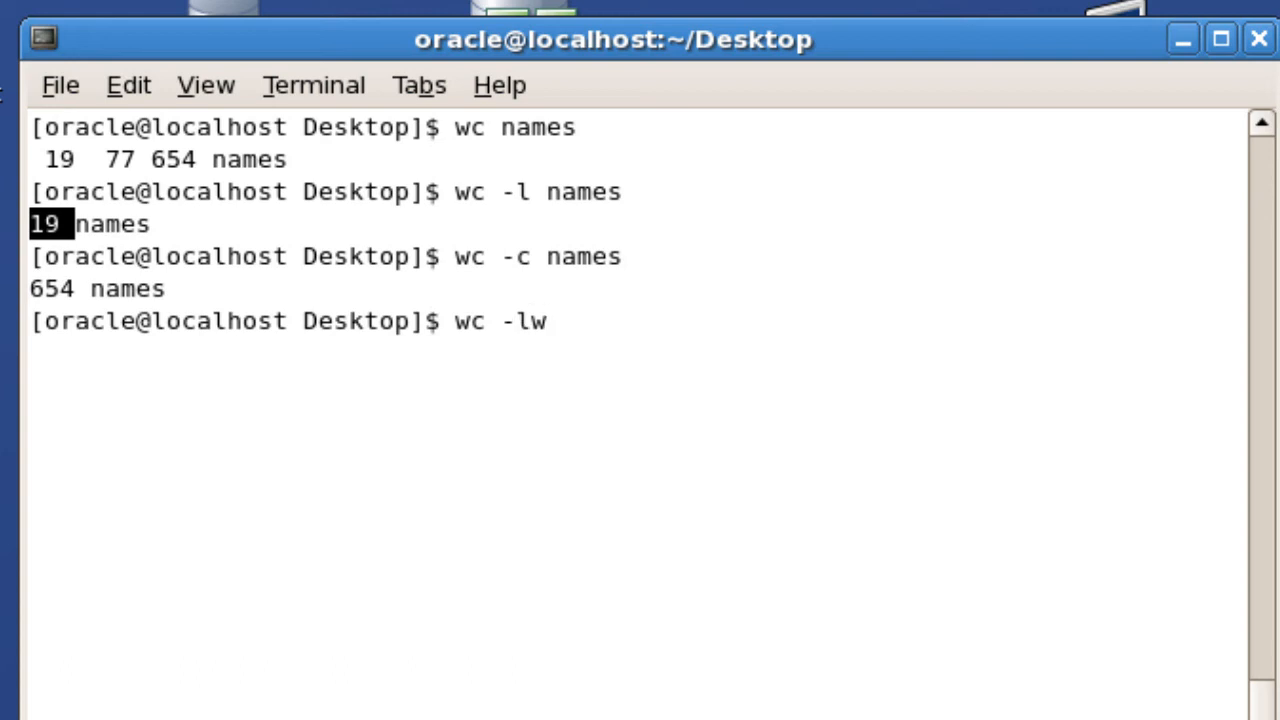
pyautogui.write('name')
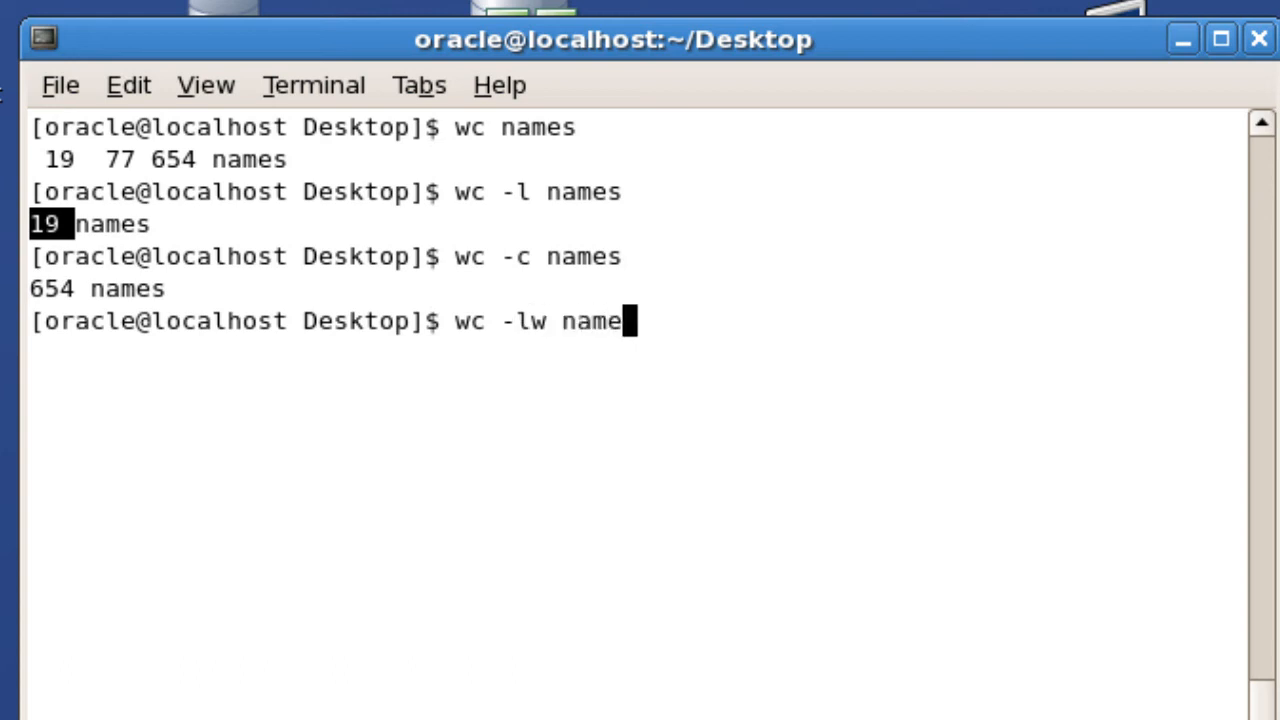
pyautogui.press('Return')
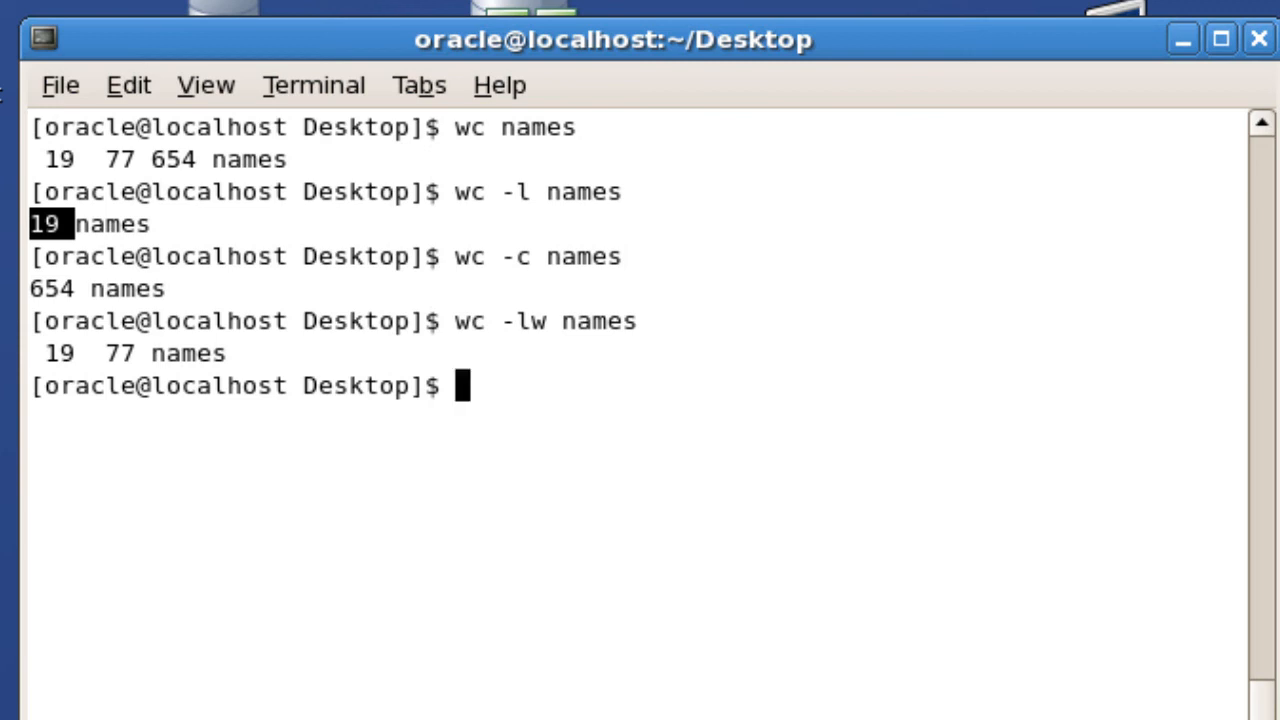
pyautogui.moveTo(544, 388)
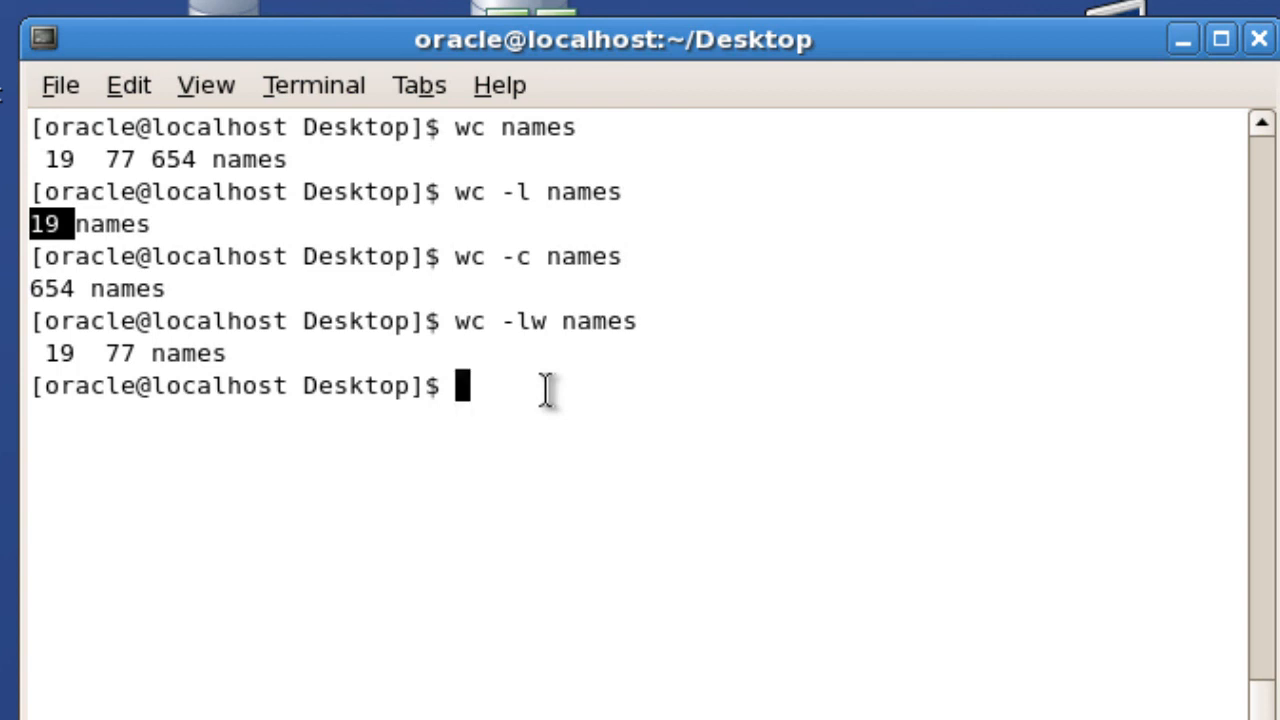
pyautogui.moveTo(530, 408)
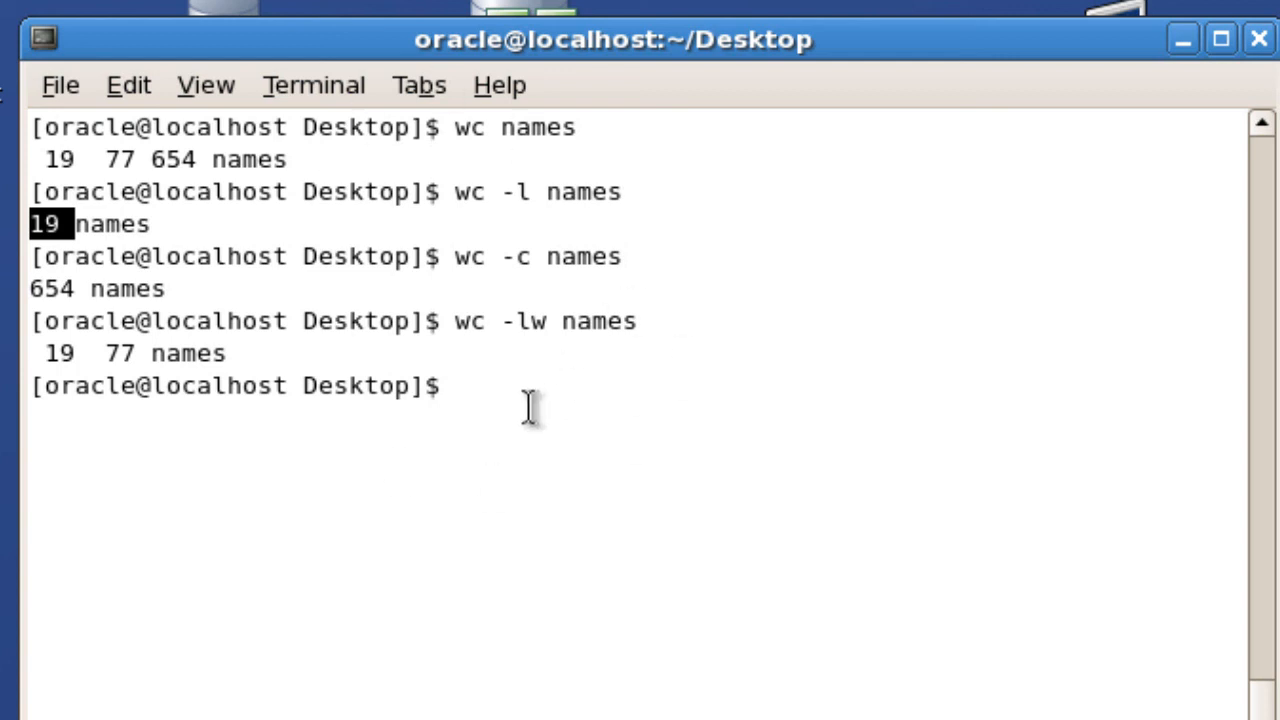